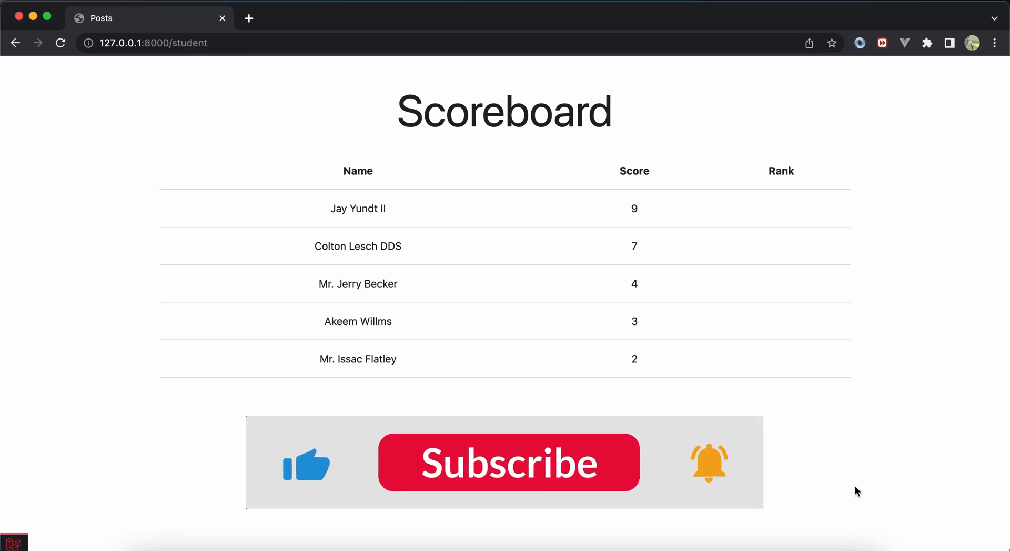
Step: Review the student records Jay Yundt II and Mr. Issac Flatley before editing the view
{"action": "left_click", "coordinate": [509, 462]}
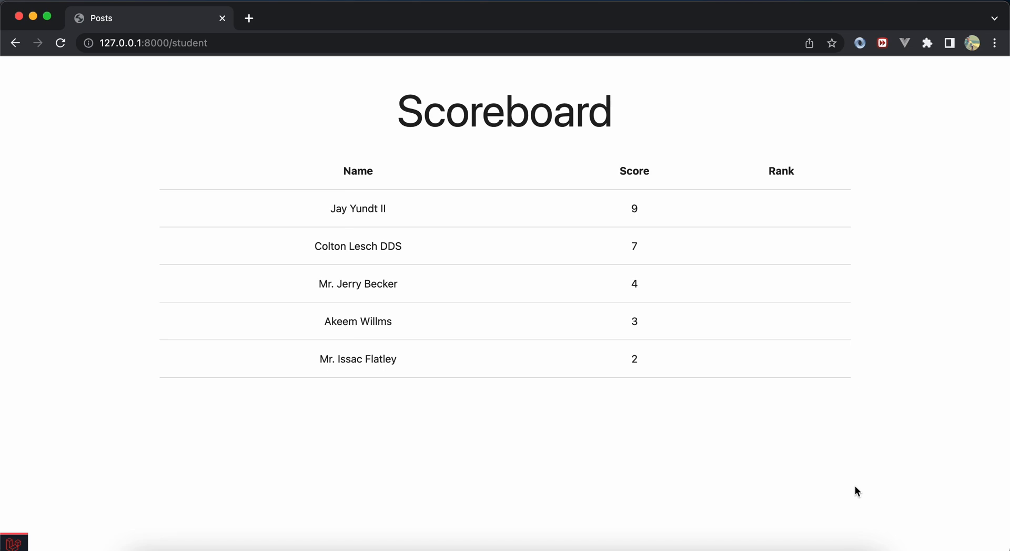
{"action": "mouse_move", "coordinate": [624, 520]}
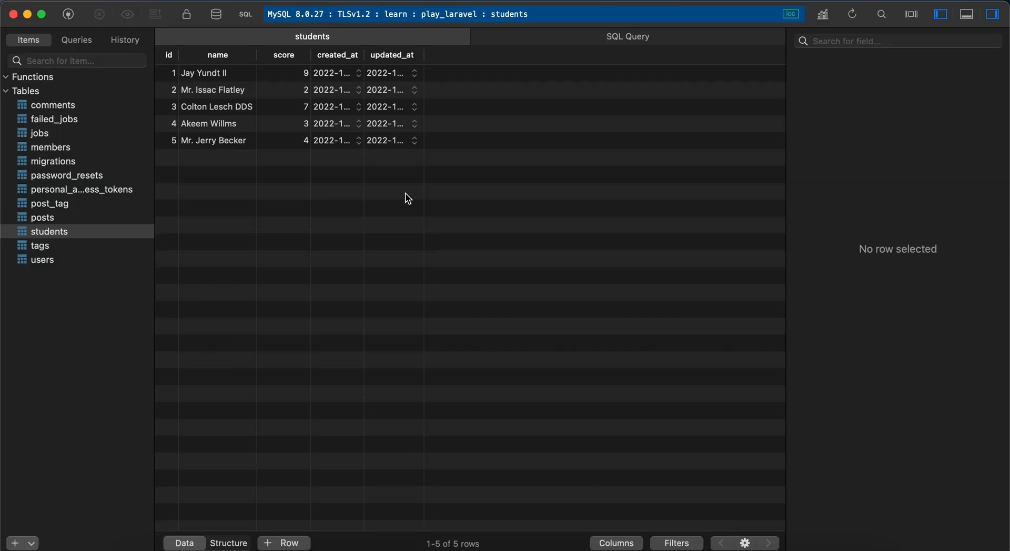
{"action": "left_click", "coordinate": [217, 73]}
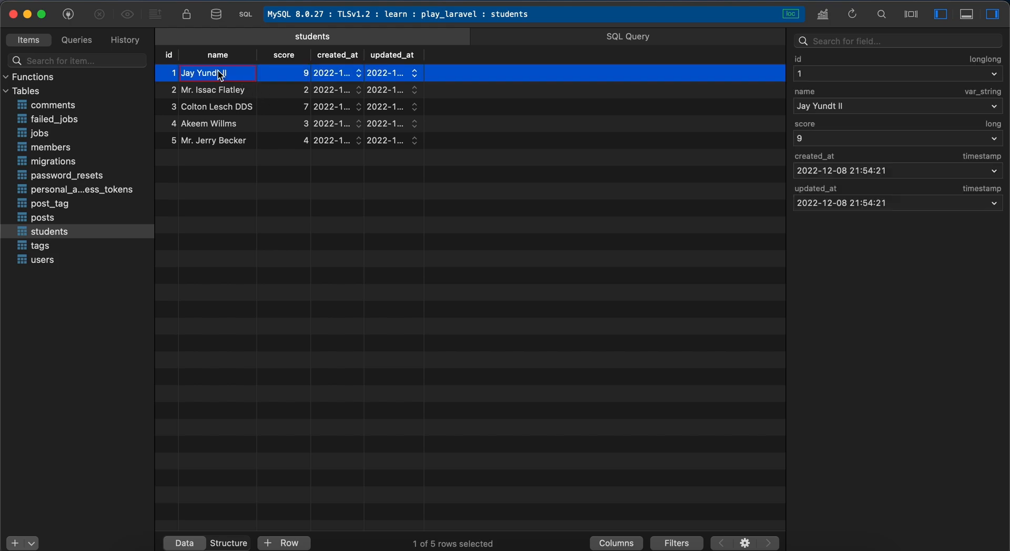
{"action": "left_click", "coordinate": [213, 89]}
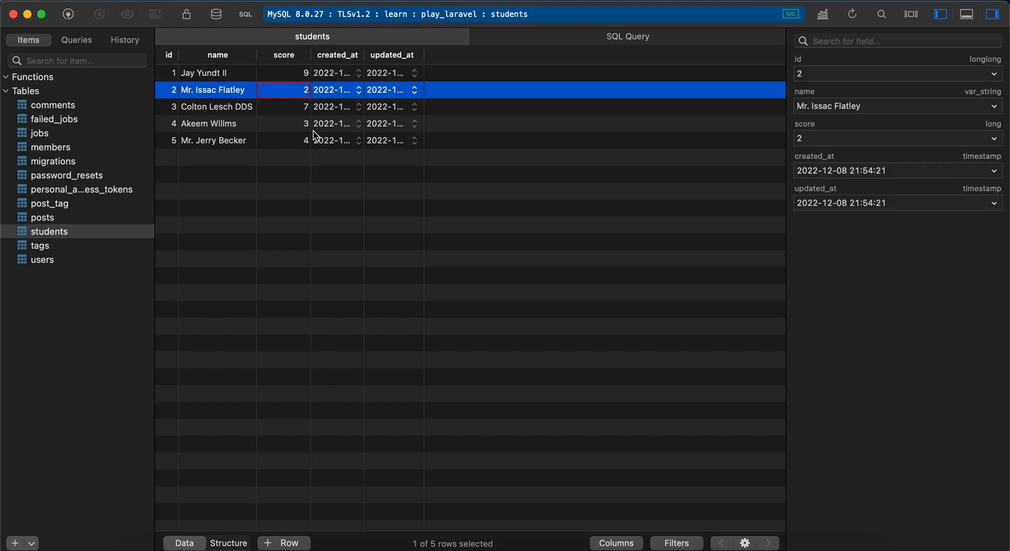
{"action": "mouse_move", "coordinate": [388, 403]}
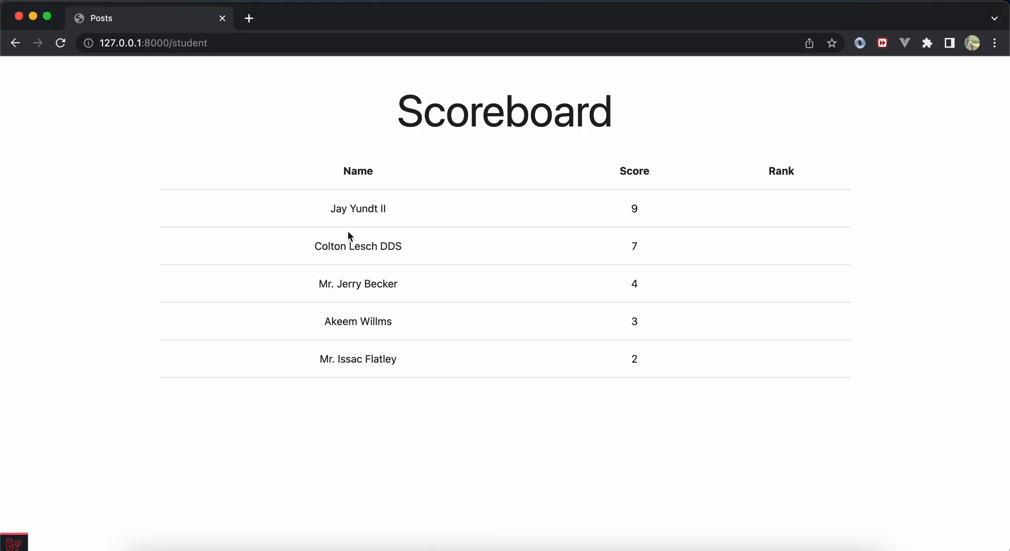
{"action": "mouse_move", "coordinate": [628, 188]}
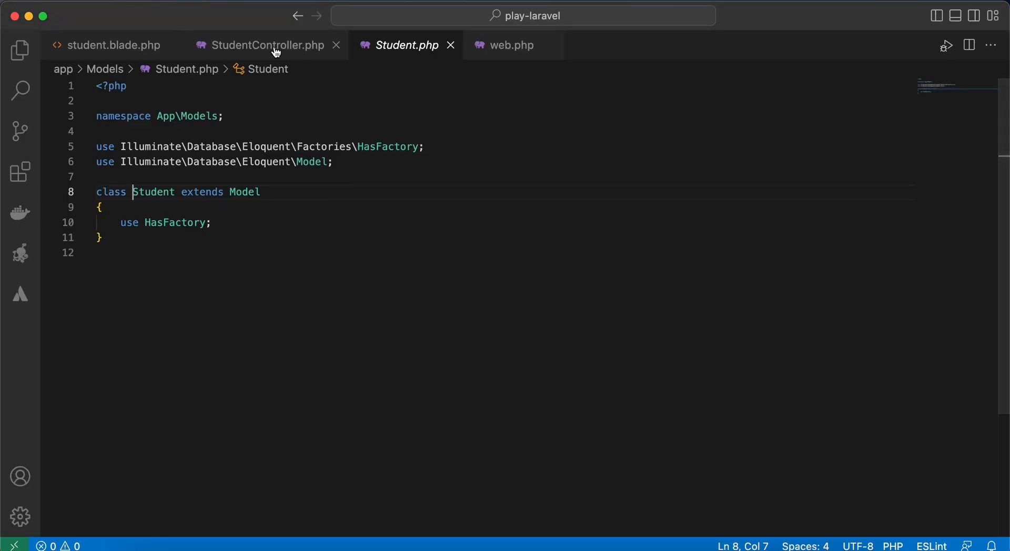
{"action": "left_click", "coordinate": [267, 46]}
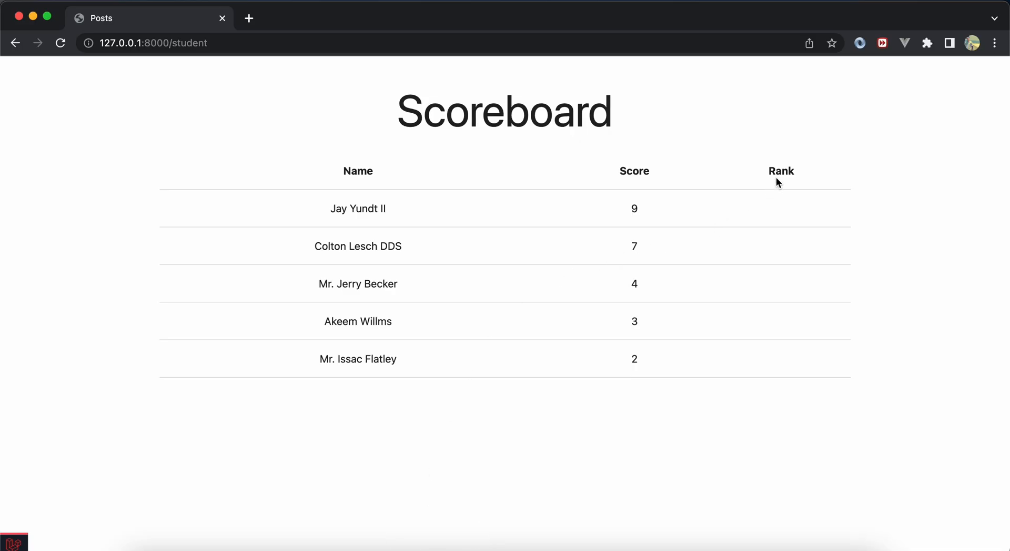
{"action": "mouse_move", "coordinate": [777, 226]}
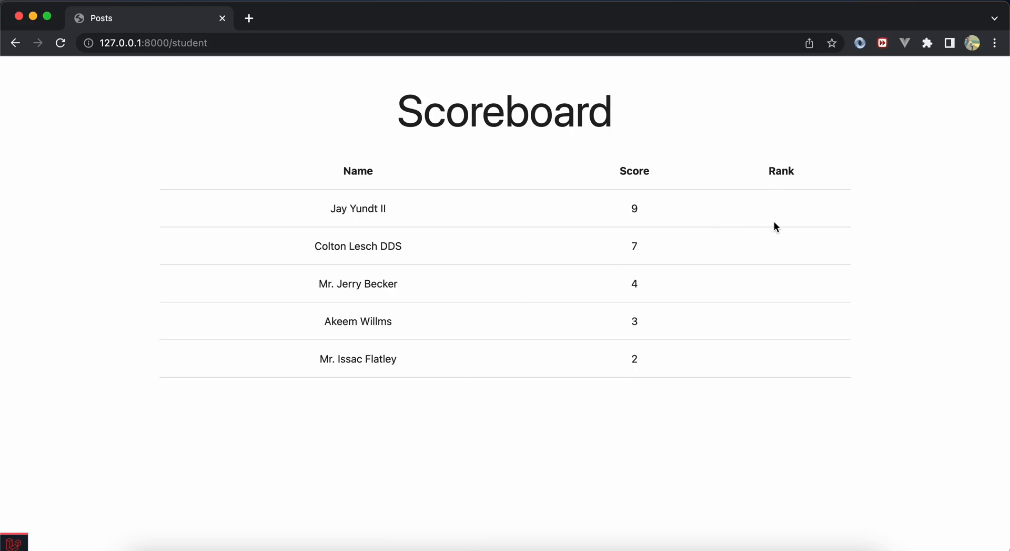
{"action": "left_click", "coordinate": [633, 208]}
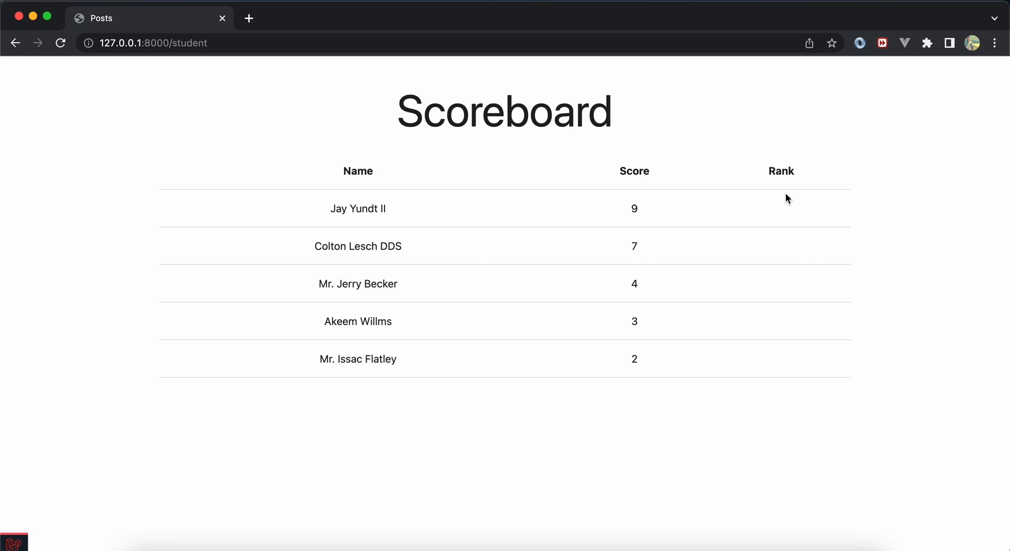
{"action": "mouse_move", "coordinate": [633, 248]}
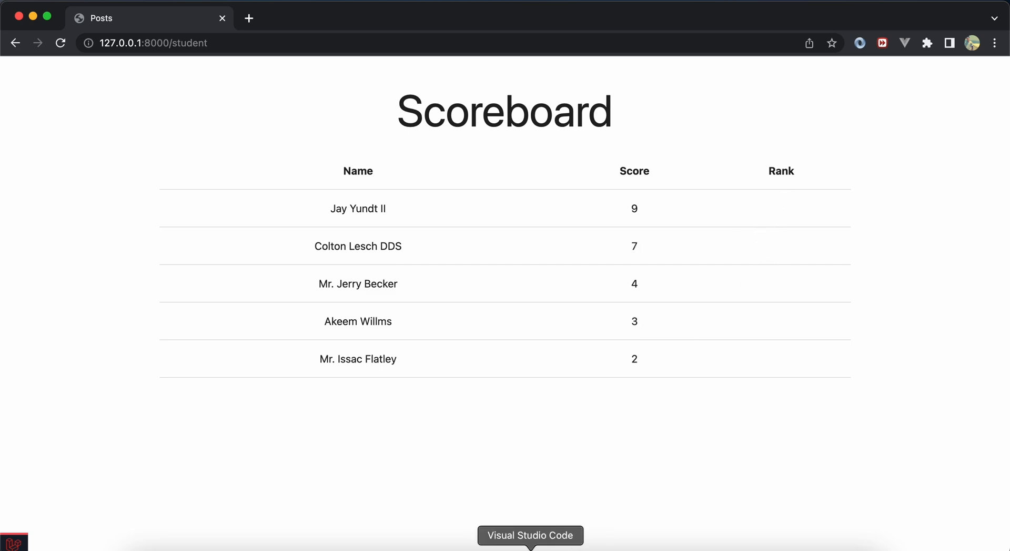
Step: Uncomment the rank cell in student.blade.php and output {{$index + 1}}
{"action": "left_click", "coordinate": [531, 535]}
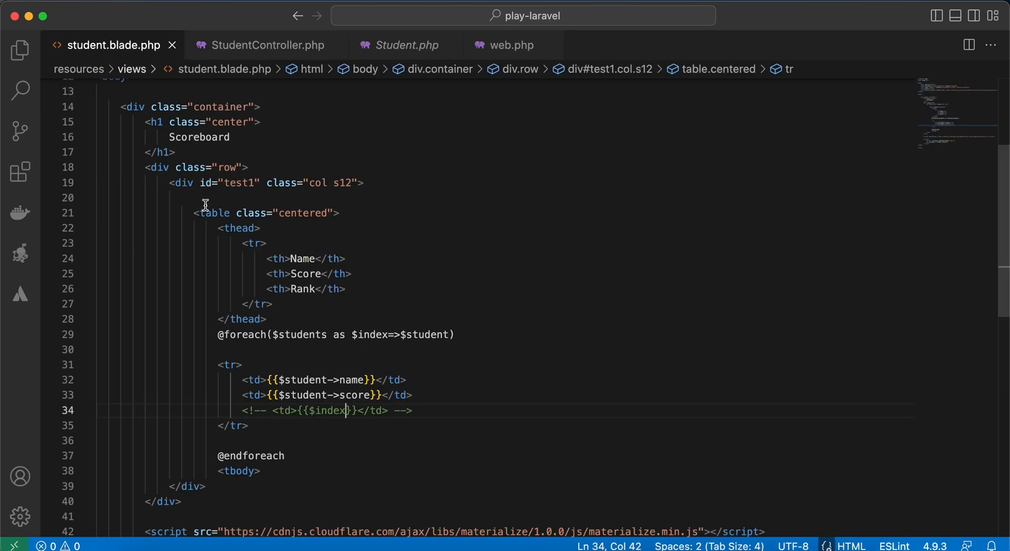
{"action": "double_click", "coordinate": [370, 334]}
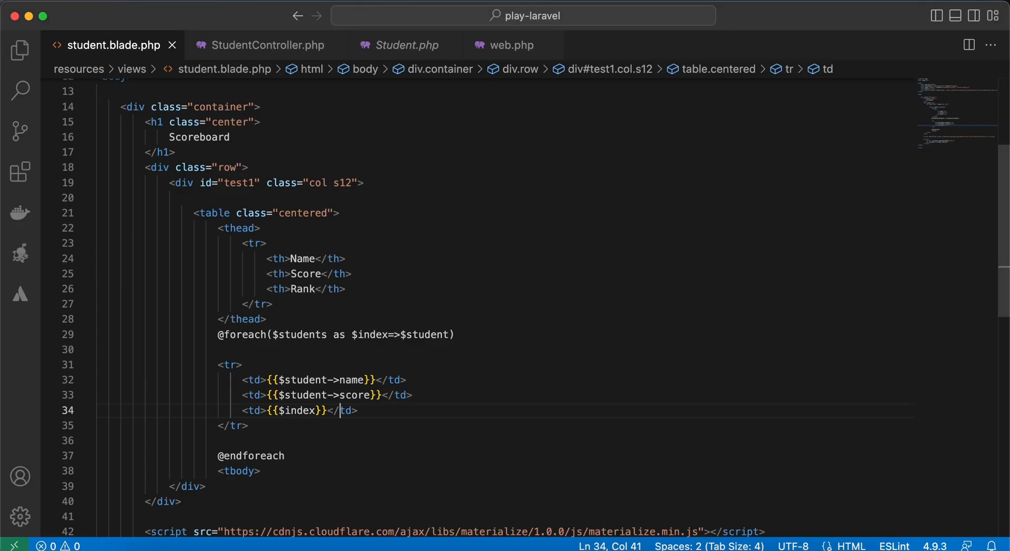
{"action": "type", "text": "+ 1"}
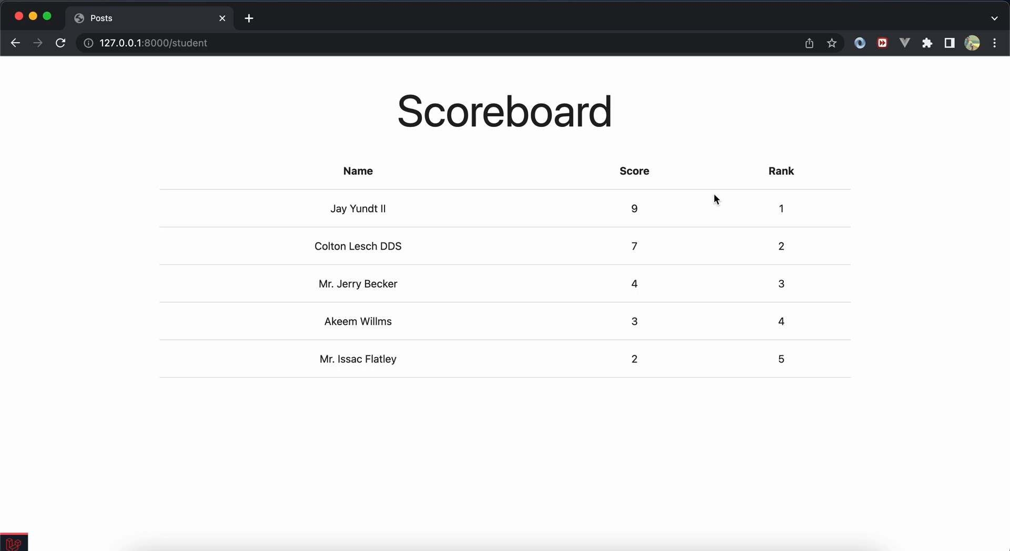
{"action": "mouse_move", "coordinate": [802, 179]}
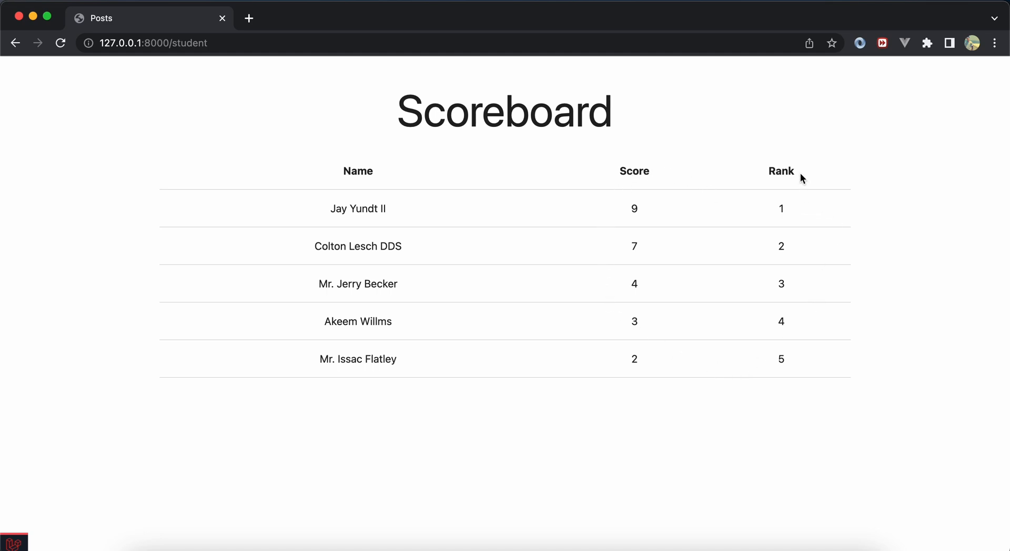
{"action": "mouse_move", "coordinate": [781, 173]}
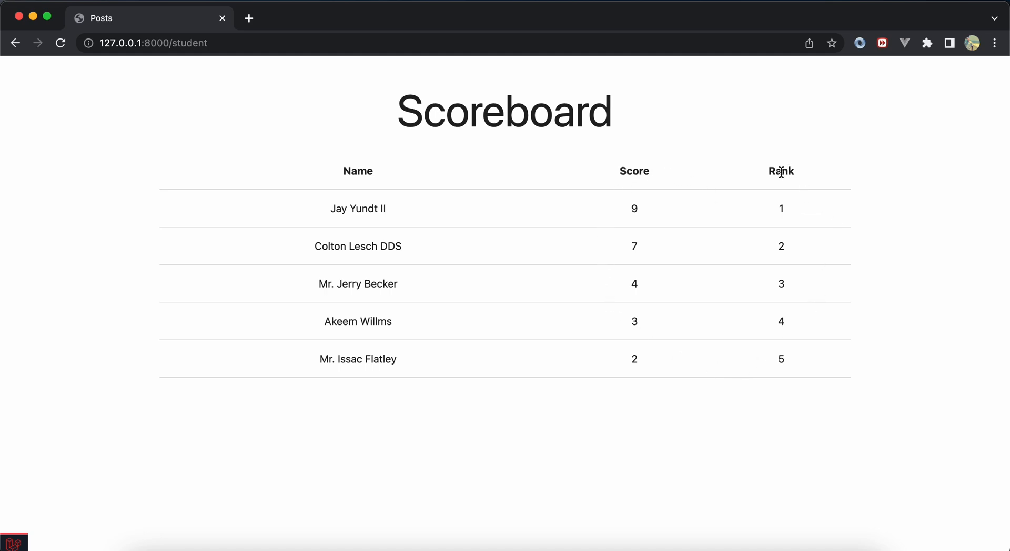
{"action": "mouse_move", "coordinate": [611, 239]}
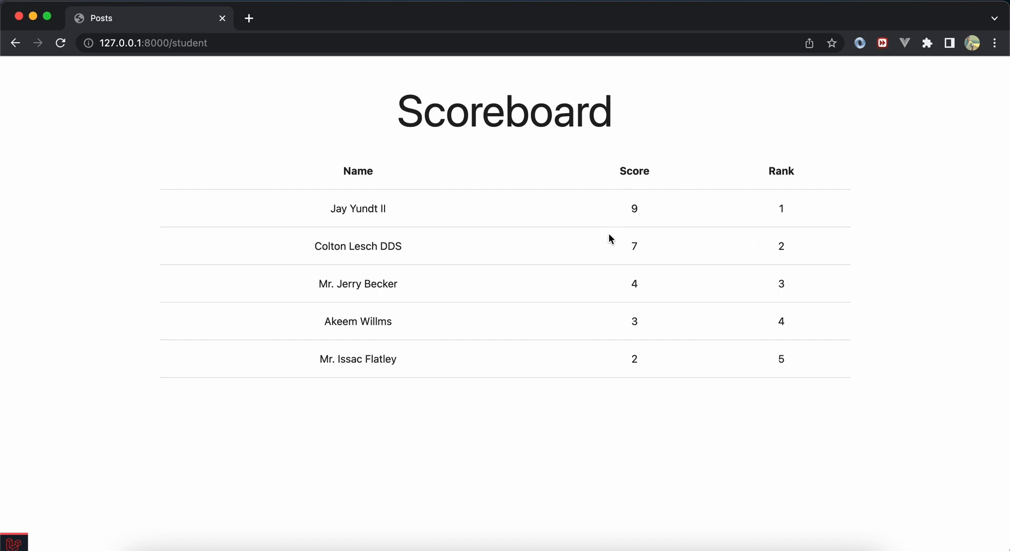
Step: Reload the Scoreboard so ranks run 1–5 with Colton Lesch DDS tied at score 9
{"action": "double_click", "coordinate": [634, 245]}
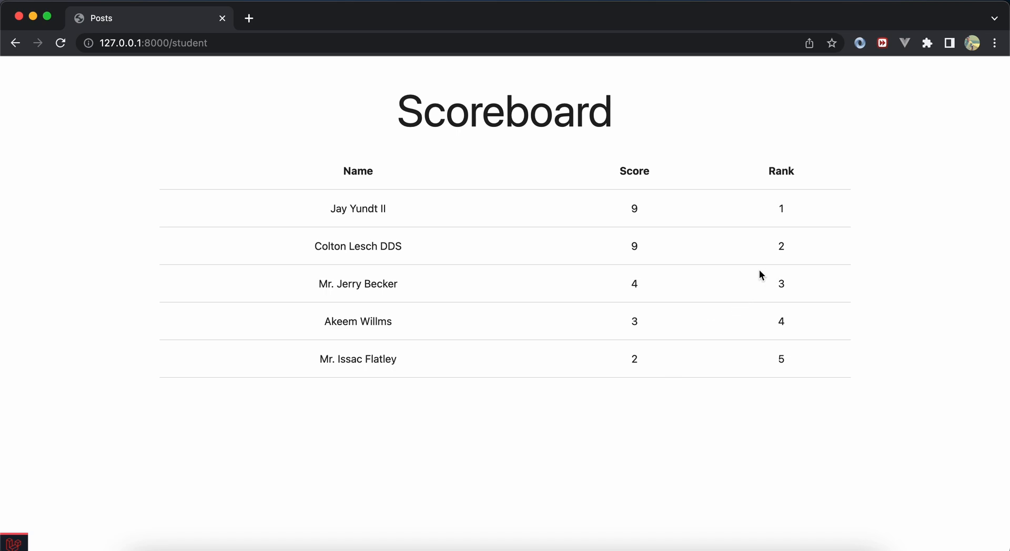
{"action": "mouse_move", "coordinate": [628, 251]}
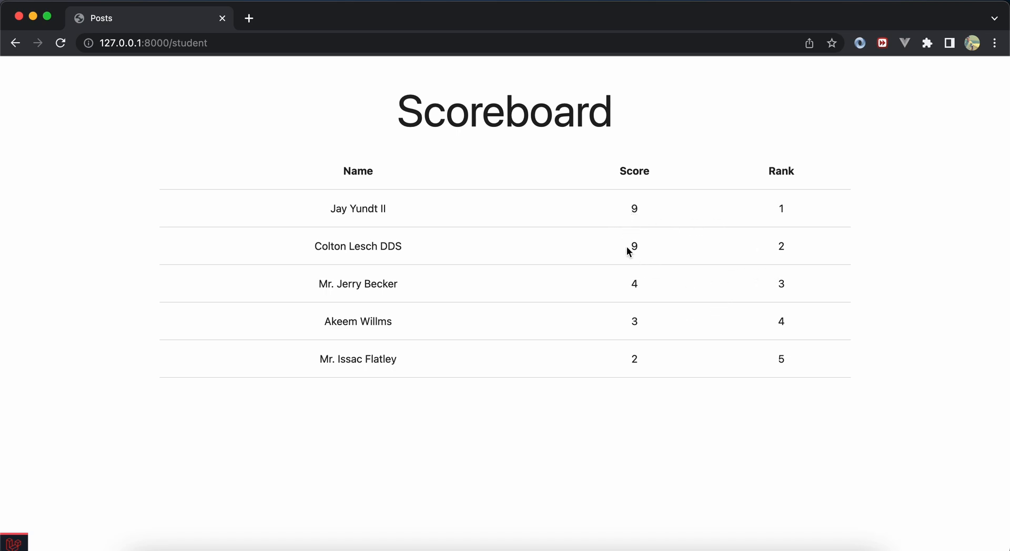
{"action": "mouse_move", "coordinate": [682, 247]}
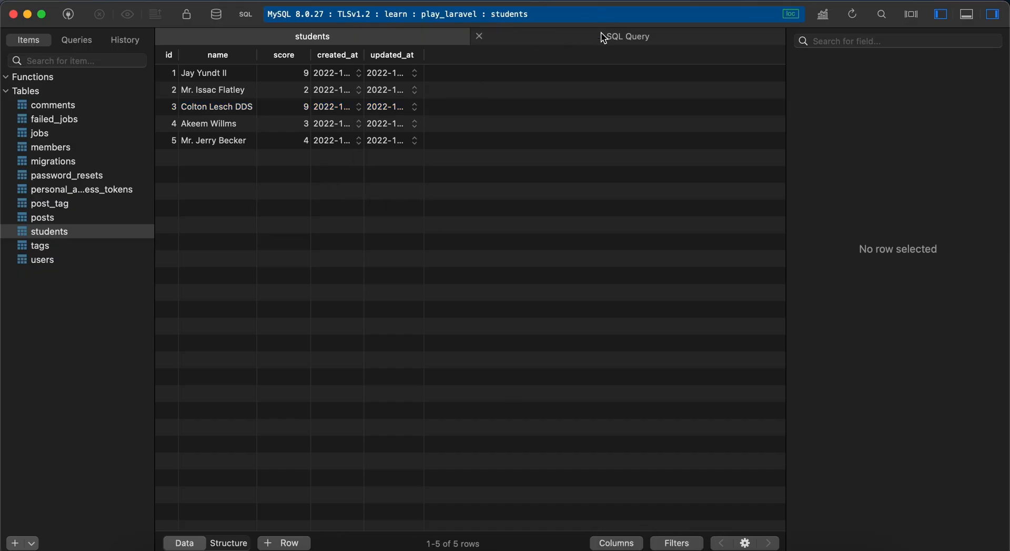
Step: Write SELECT name, score from students ORDER by score desc in the SQL query editor
{"action": "left_click", "coordinate": [627, 36]}
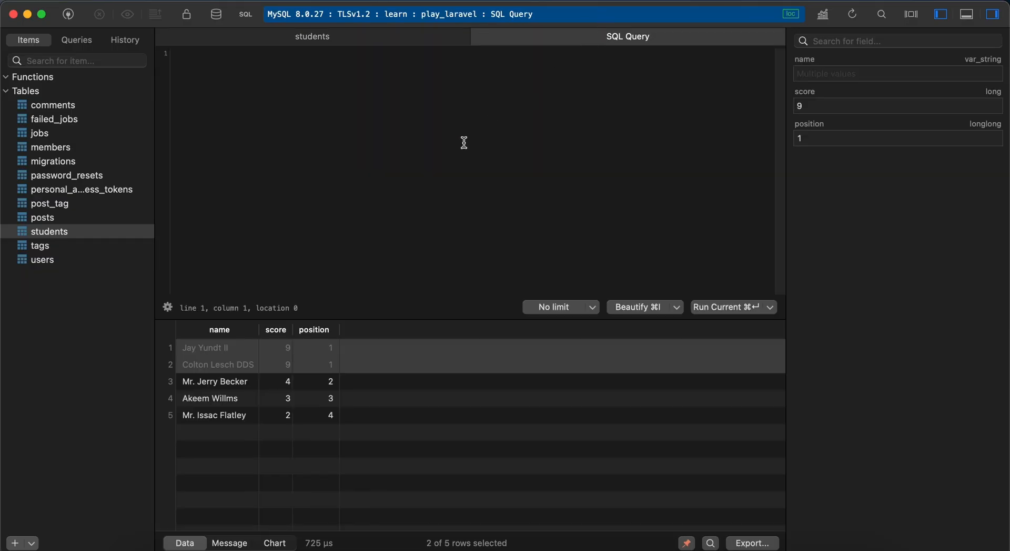
{"action": "type", "text": "sele"}
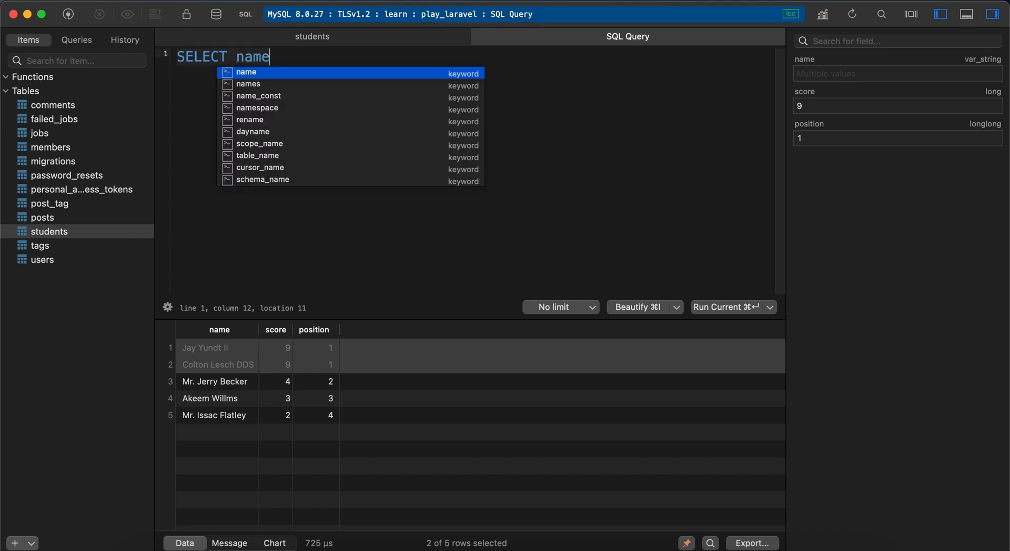
{"action": "type", "text": ", sco"}
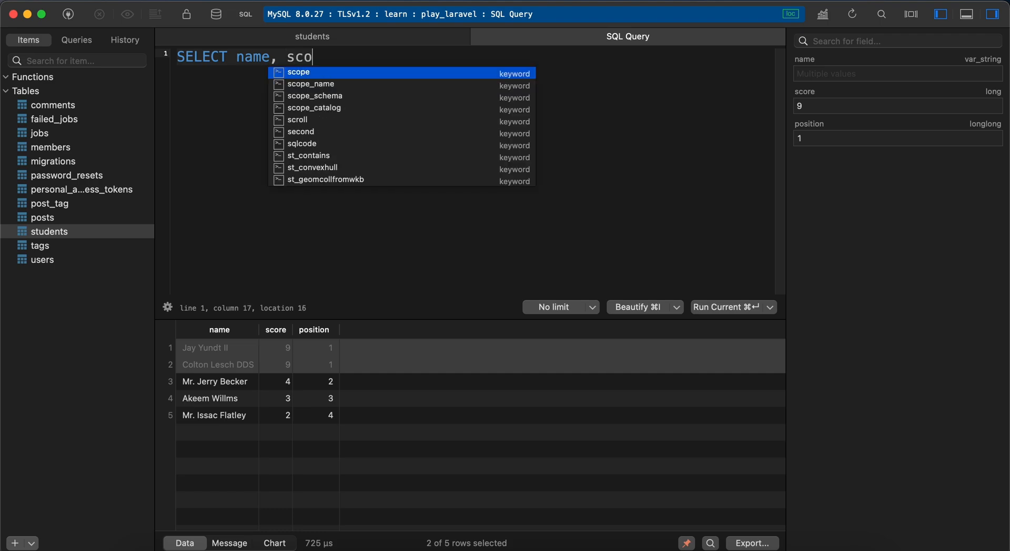
{"action": "type", "text": "r"}
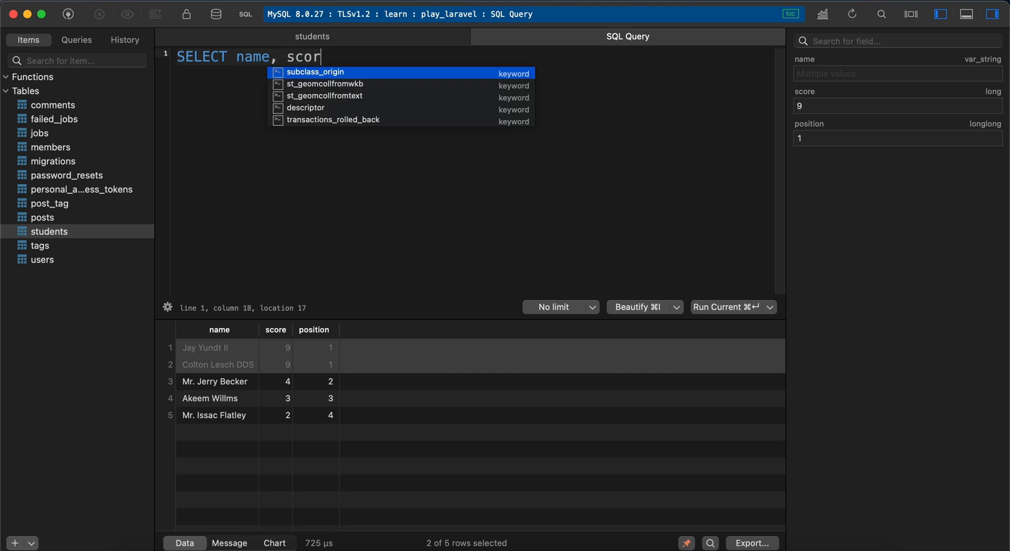
{"action": "type", "text": "e from s"}
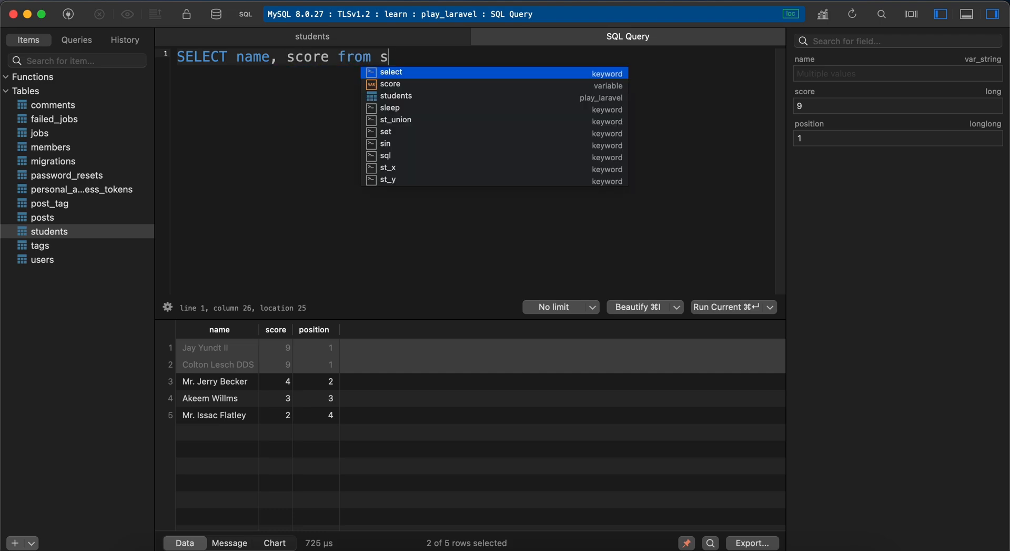
{"action": "type", "text": "tud"}
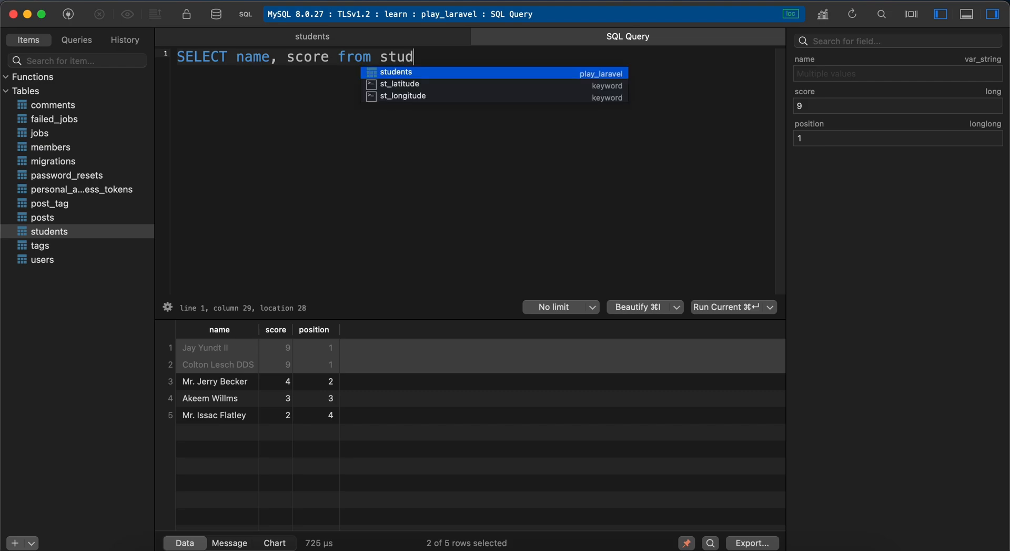
{"action": "left_click", "coordinate": [396, 71]}
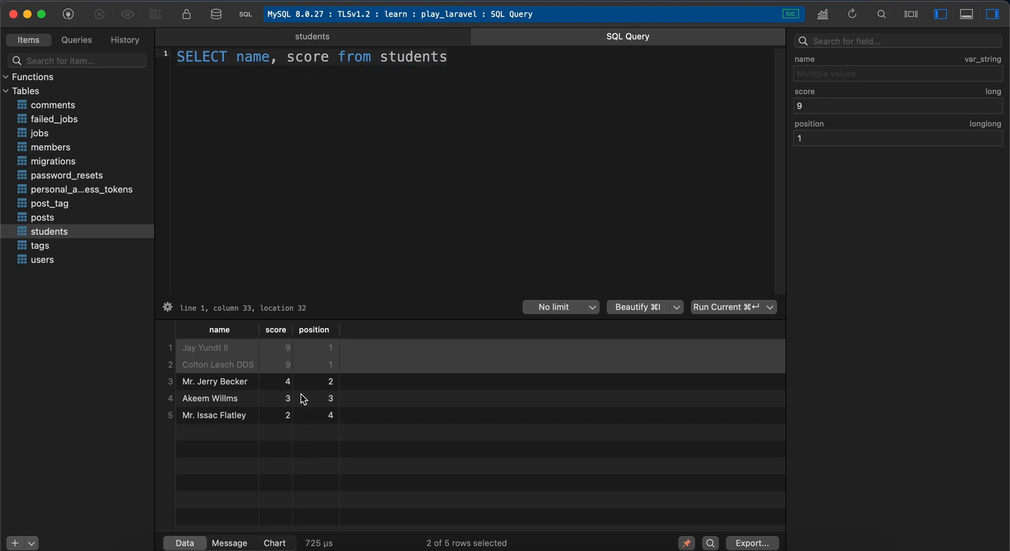
{"action": "left_click", "coordinate": [210, 398]}
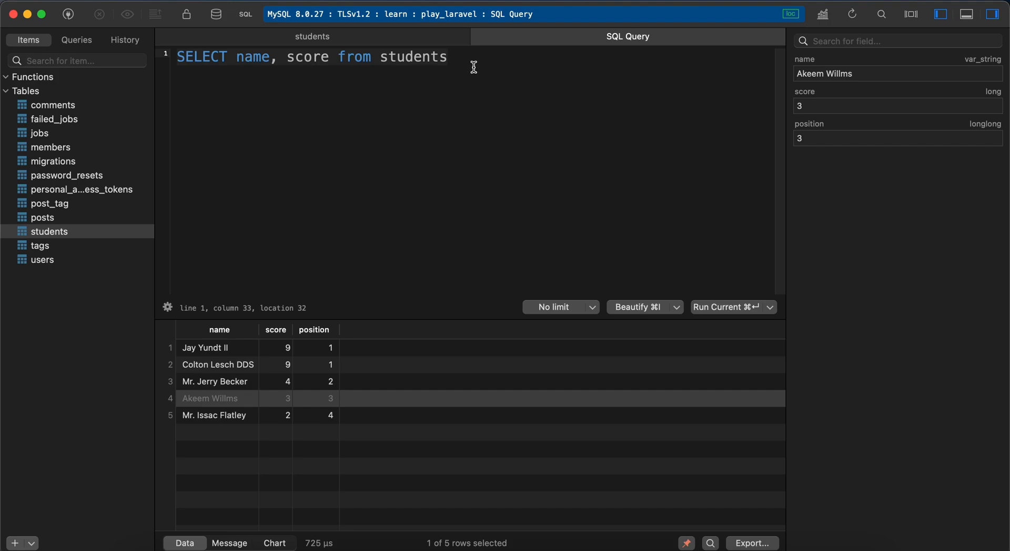
{"action": "type", "text": "ORDER"}
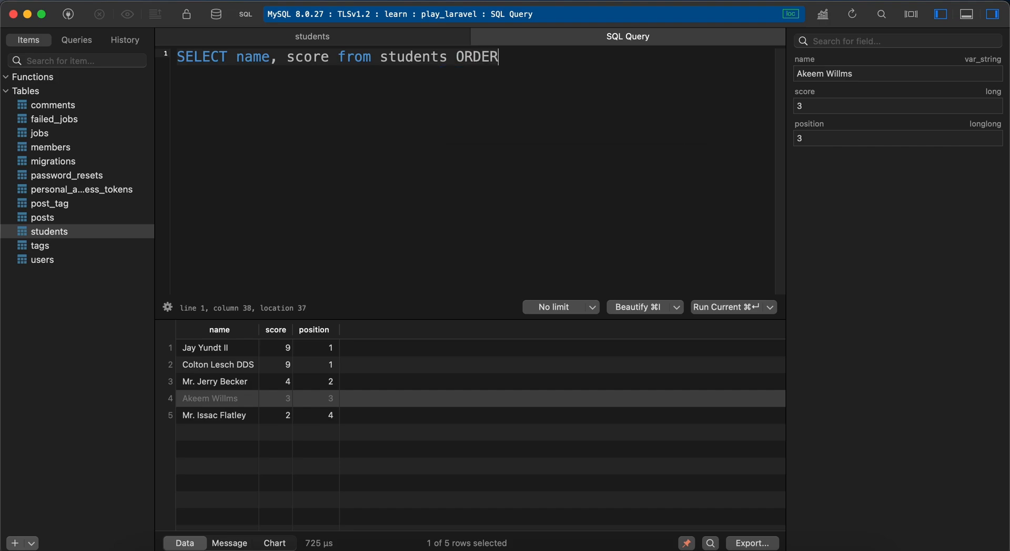
{"action": "type", "text": "by score desc"}
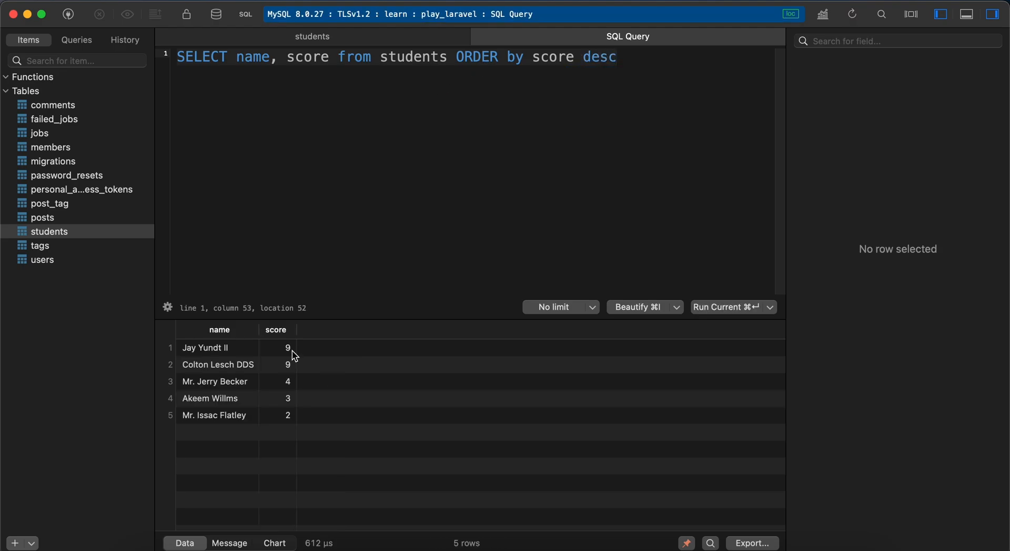
{"action": "mouse_move", "coordinate": [276, 340]}
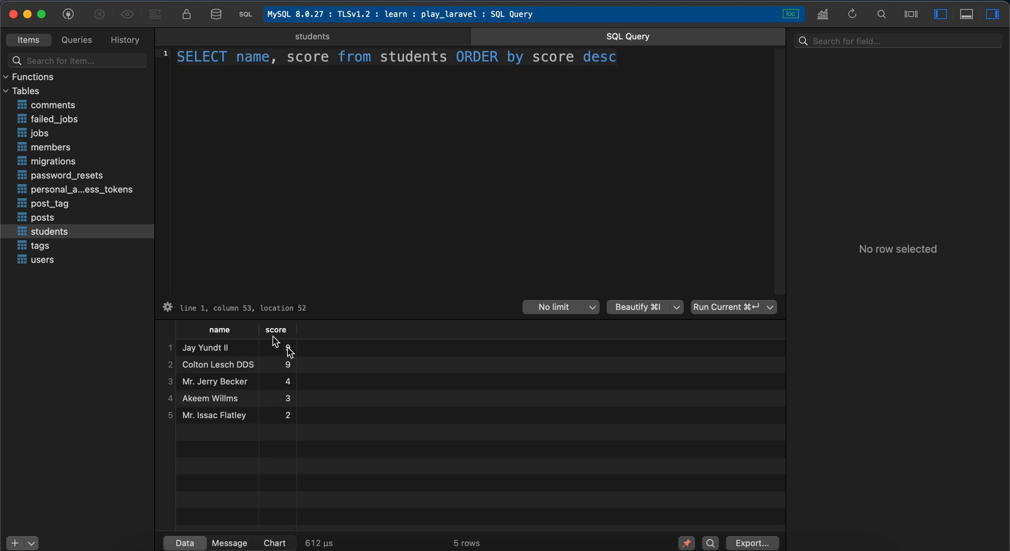
{"action": "mouse_move", "coordinate": [316, 342]}
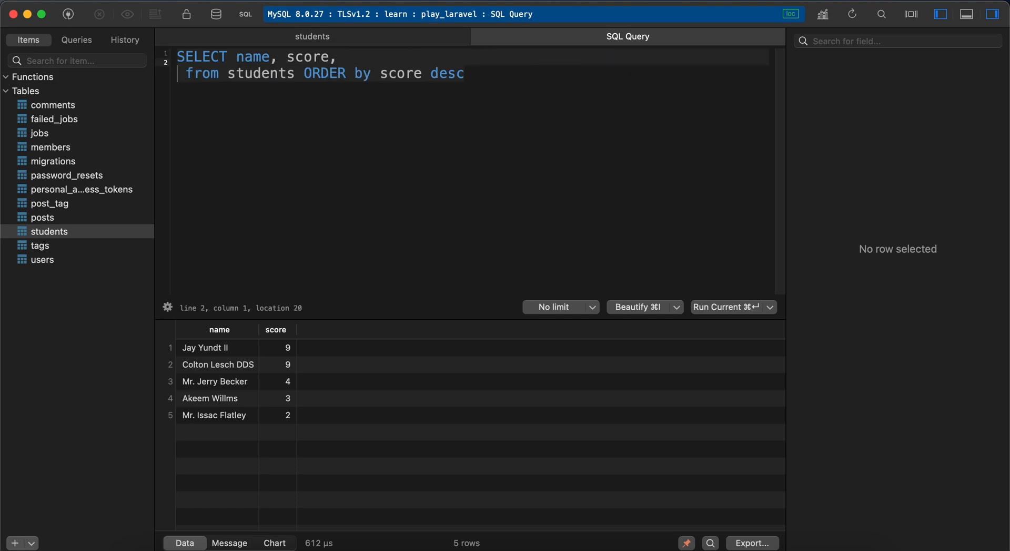
Step: Add a second line DENSE_RANK() OVER(ORDER BY score DESC) to the query
{"action": "key", "text": "Return"}
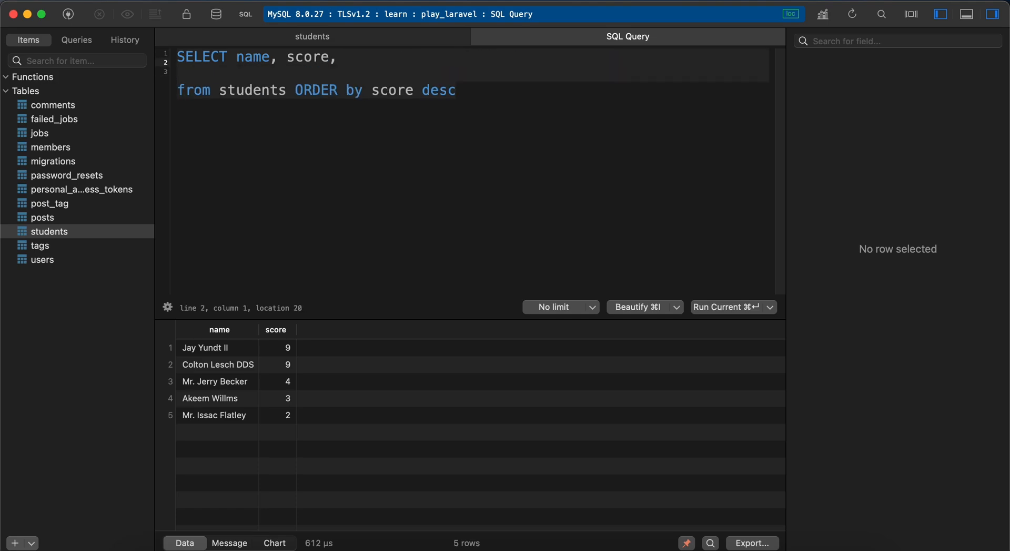
{"action": "type", "text": "DENSE_RANK"}
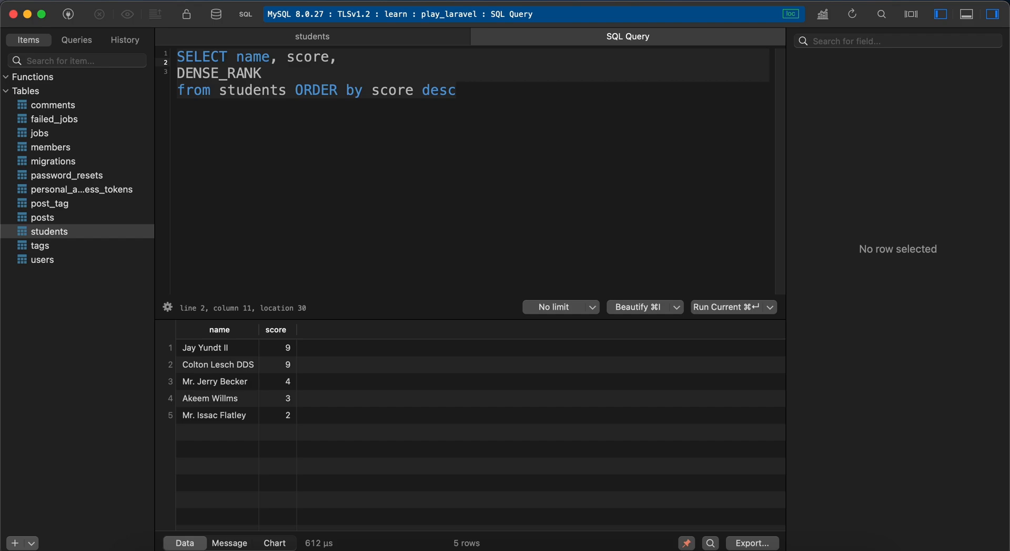
{"action": "type", "text": "()"}
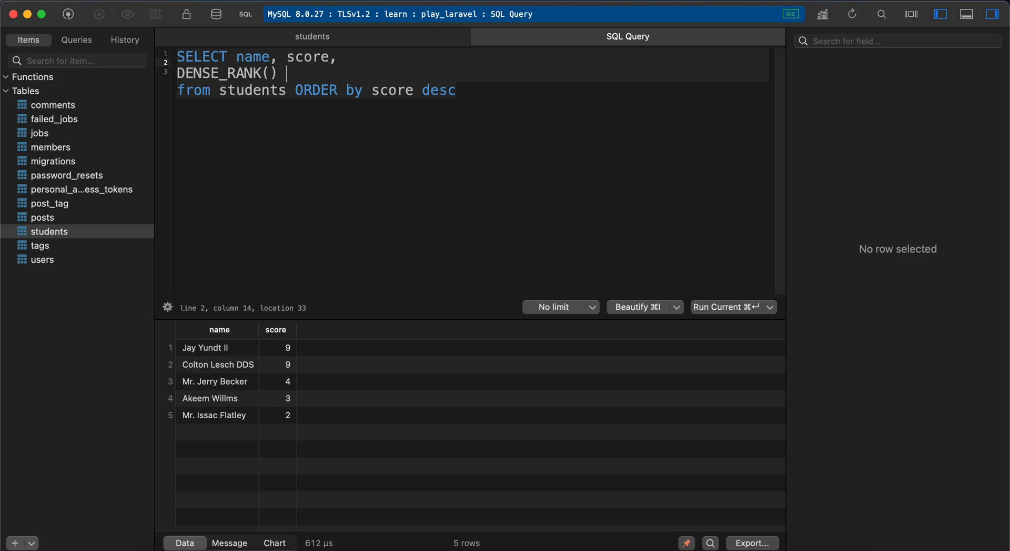
{"action": "type", "text": "OVER"}
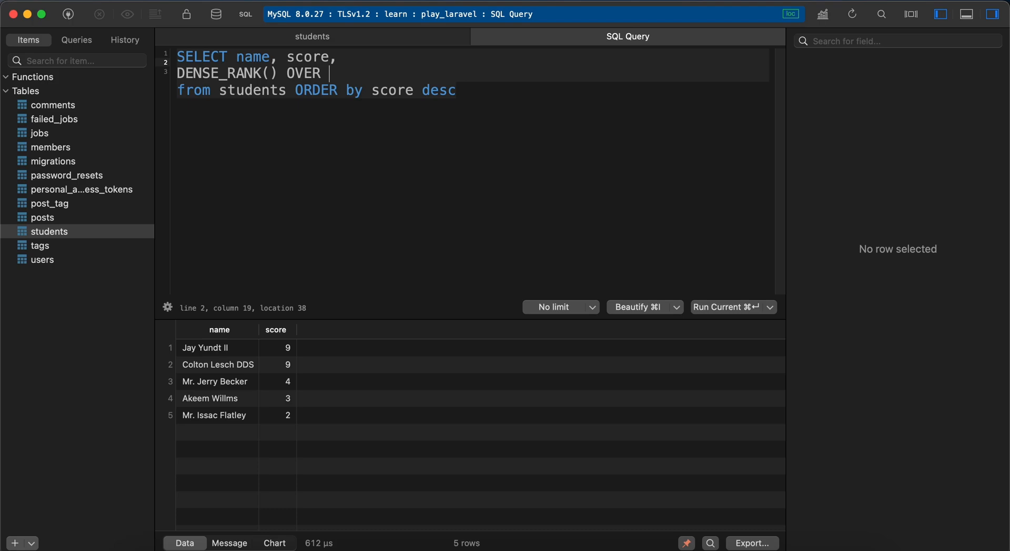
{"action": "type", "text": "(o"}
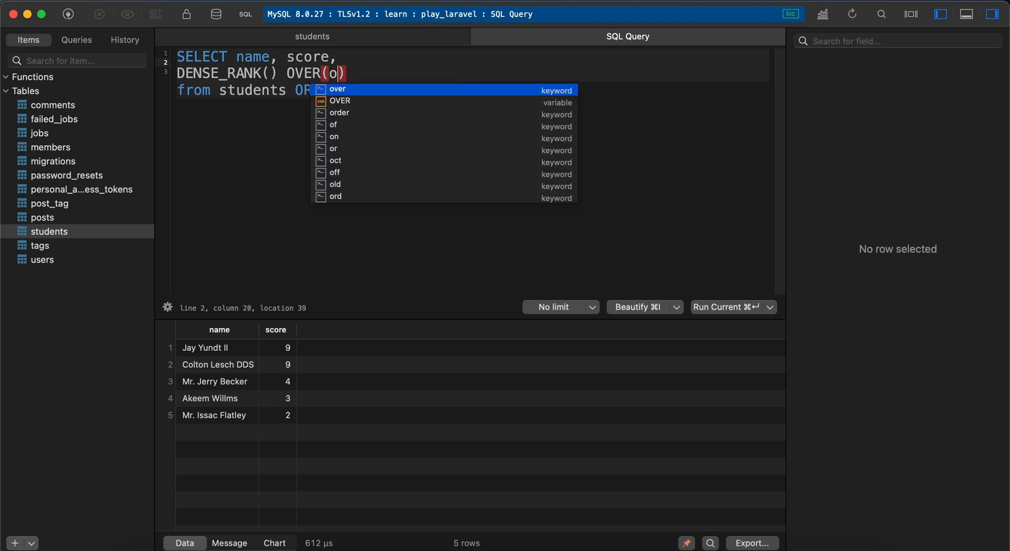
{"action": "type", "text": "RDER by"}
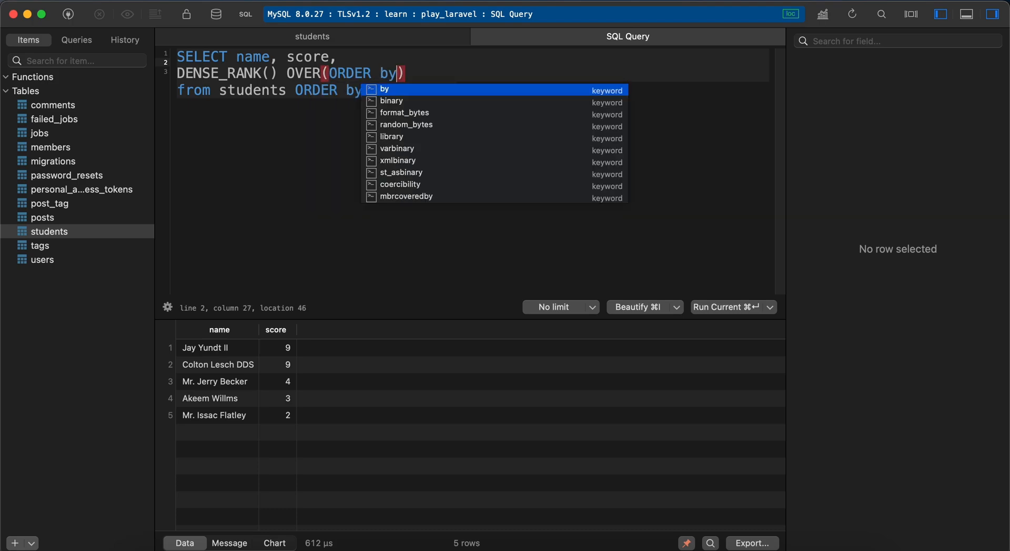
{"action": "type", "text": "score"}
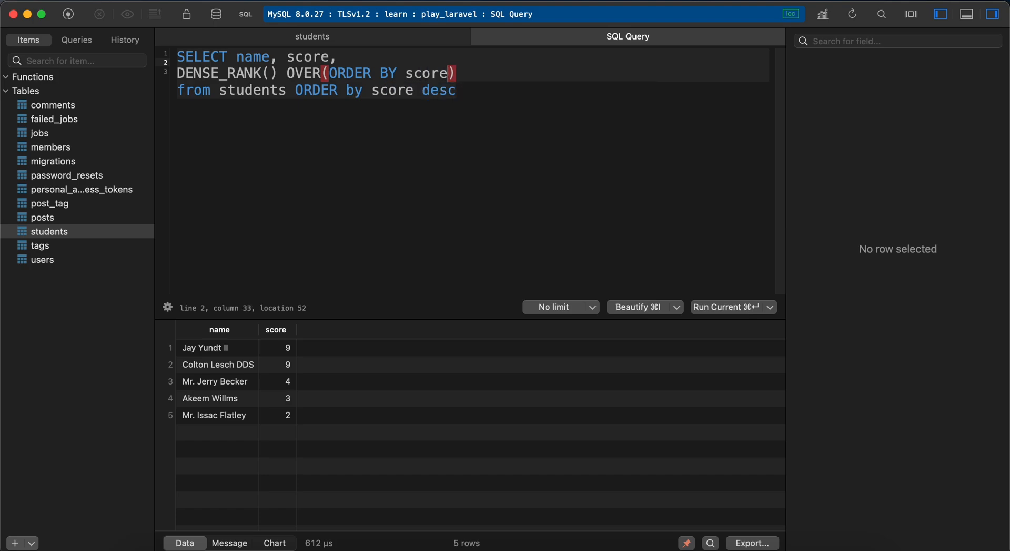
{"action": "type", "text": "DESC"}
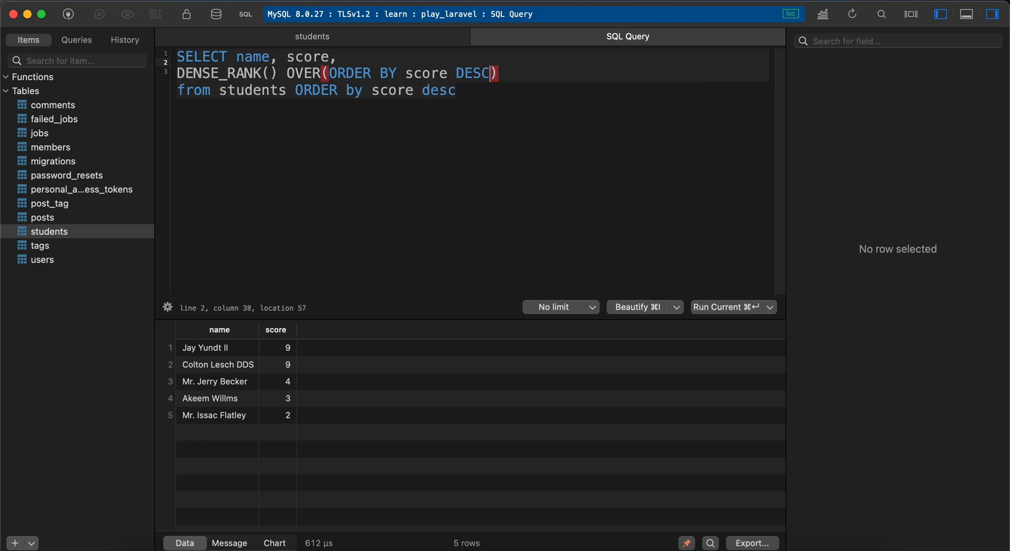
{"action": "mouse_move", "coordinate": [252, 55]}
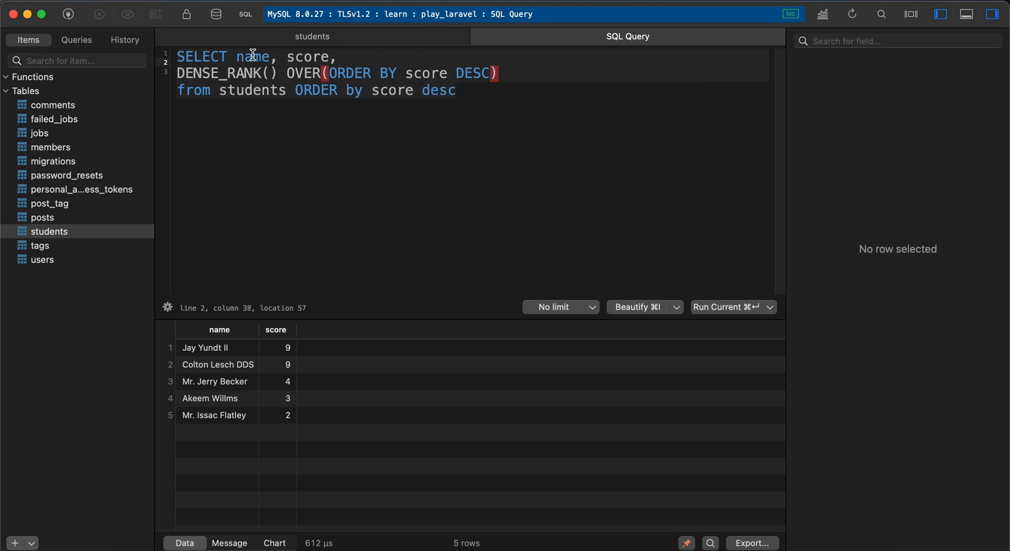
{"action": "double_click", "coordinate": [218, 73]}
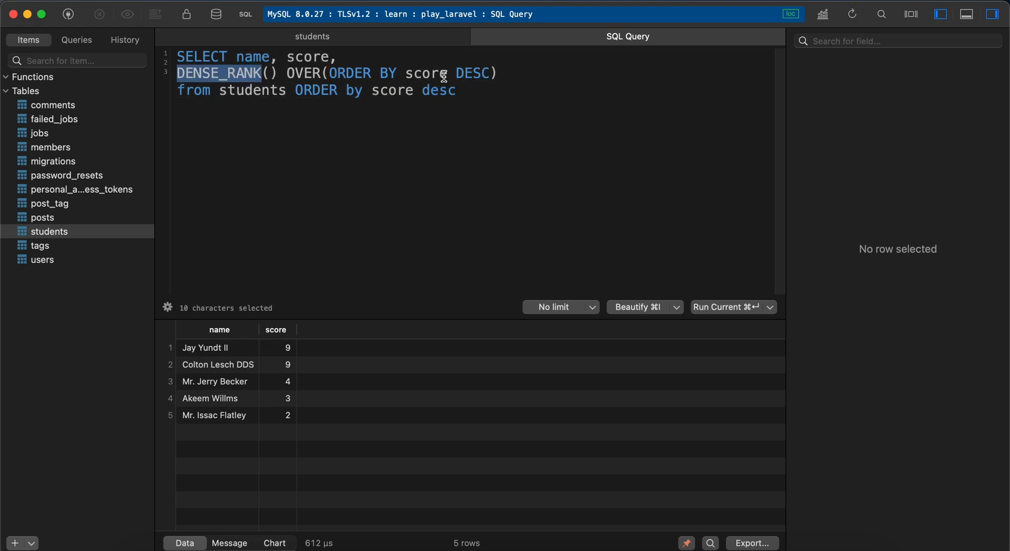
{"action": "left_click", "coordinate": [456, 90]}
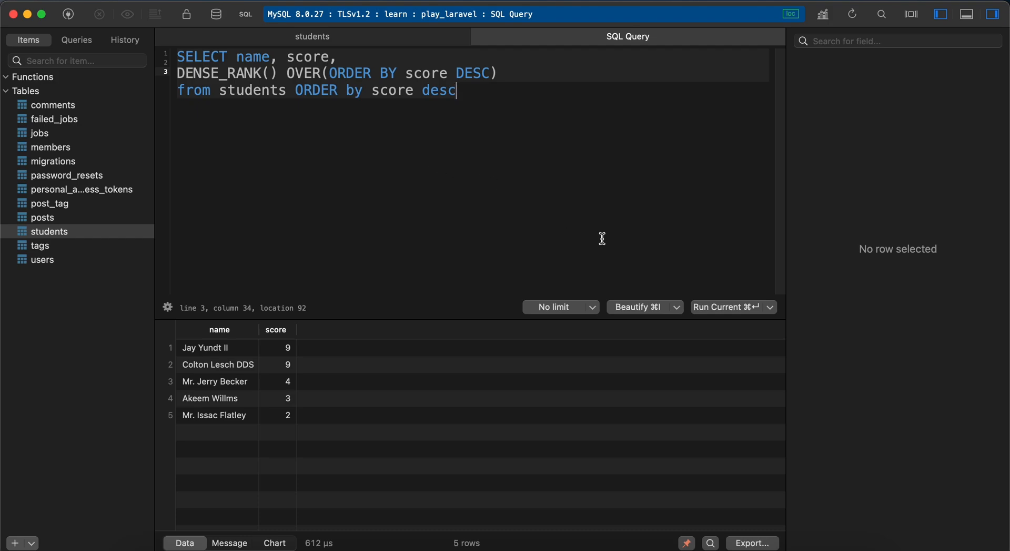
Step: Run the query and alias the dense rank as position, giving ranks 1, 1, 2, 3, 4
{"action": "left_click", "coordinate": [728, 306]}
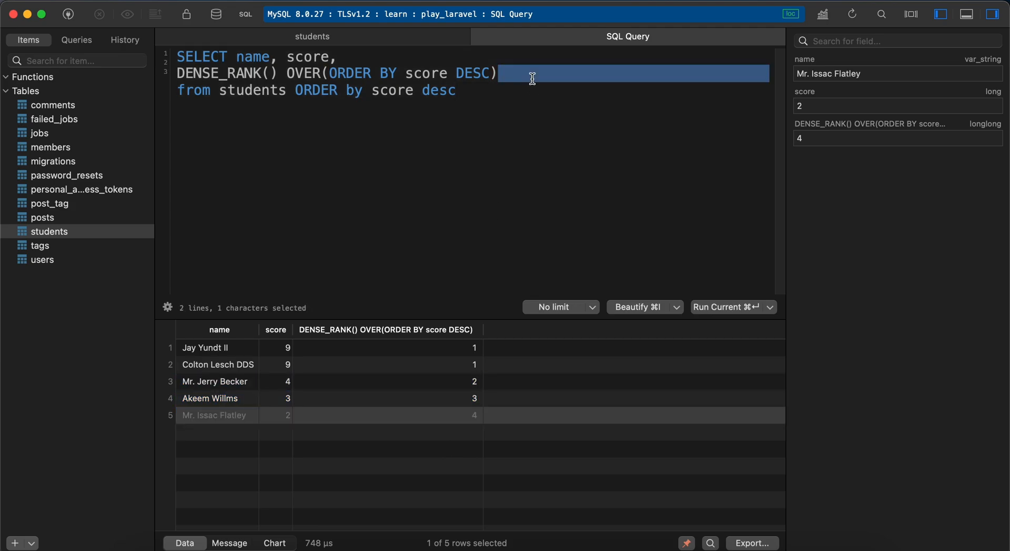
{"action": "type", "text": "as"}
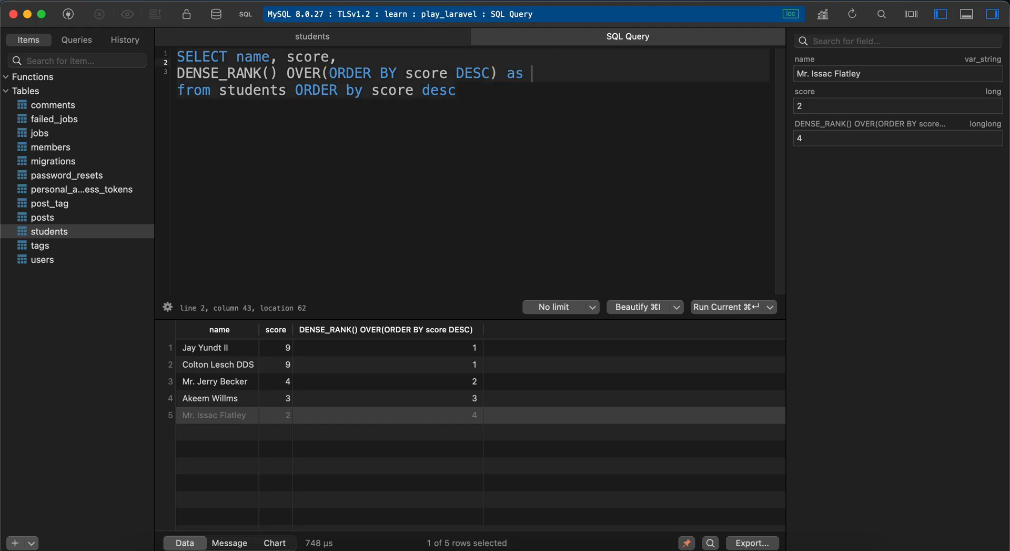
{"action": "type", "text": "POSITION"}
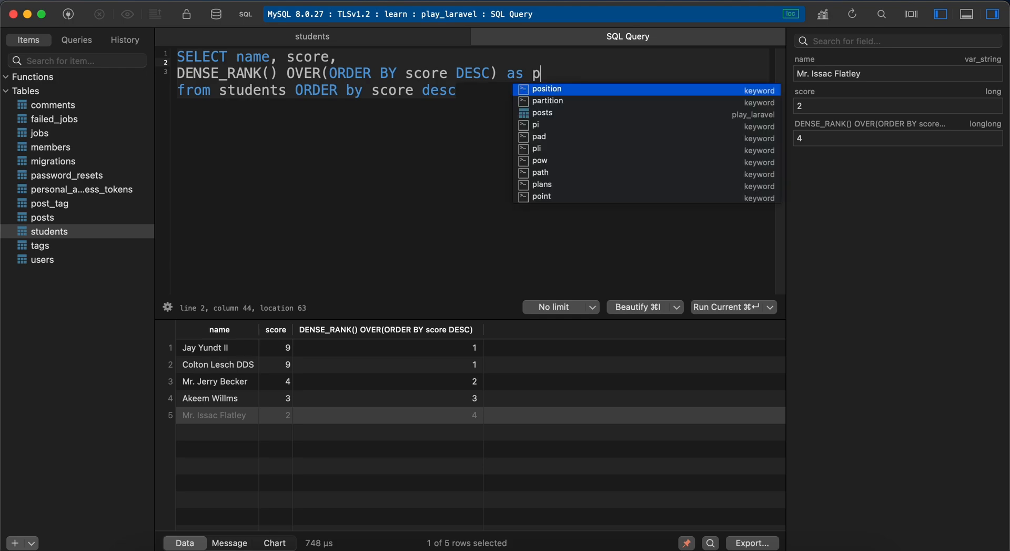
{"action": "type", "text": "osition"}
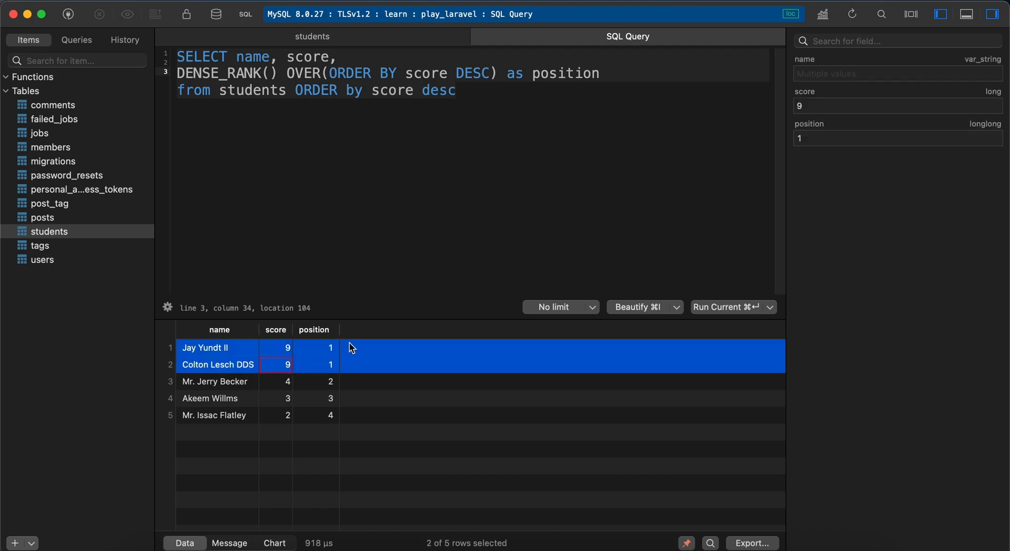
{"action": "mouse_move", "coordinate": [340, 363]}
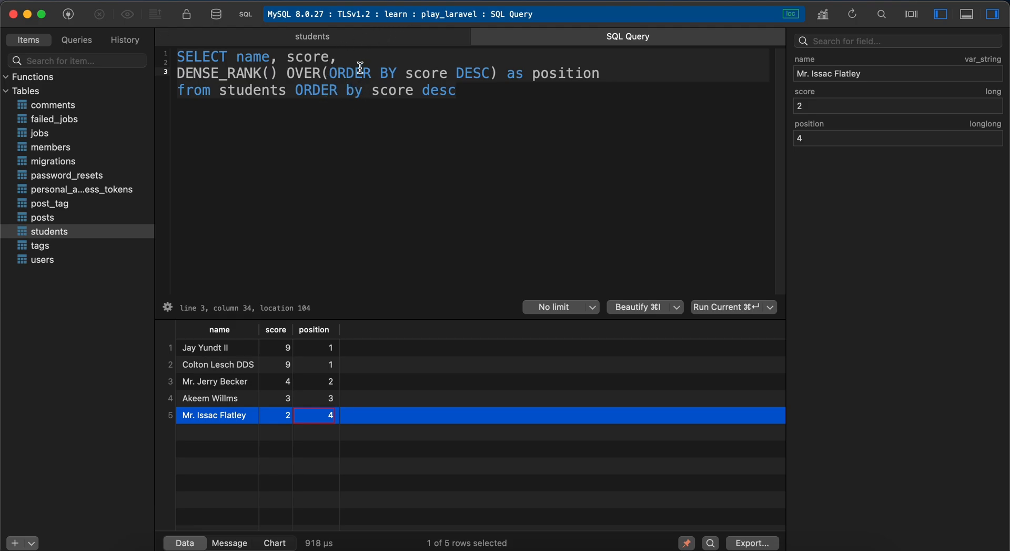
{"action": "mouse_move", "coordinate": [530, 534]}
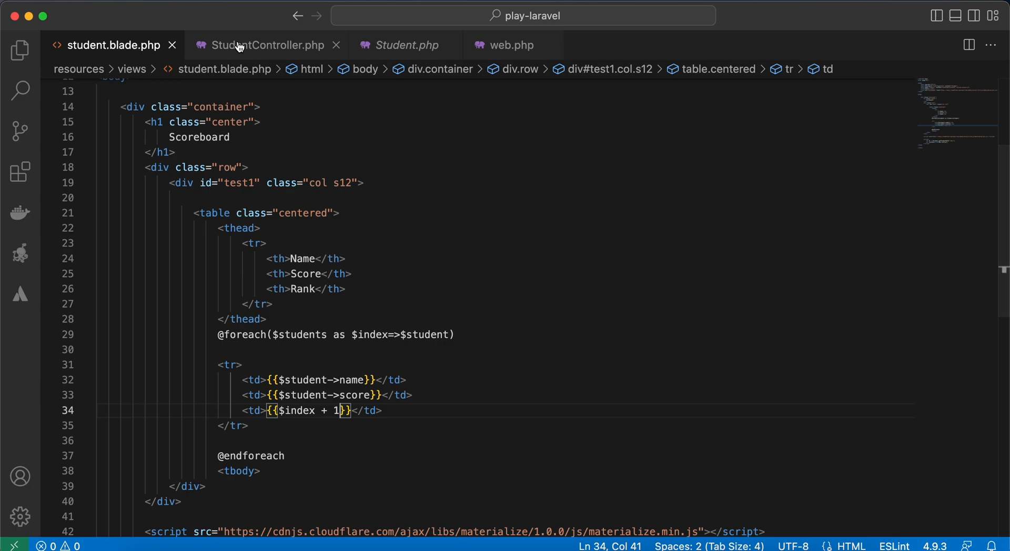
Step: Add selectRaw() before orderBy in StudentController and bring in the DENSE_RANK query
{"action": "left_click", "coordinate": [267, 45]}
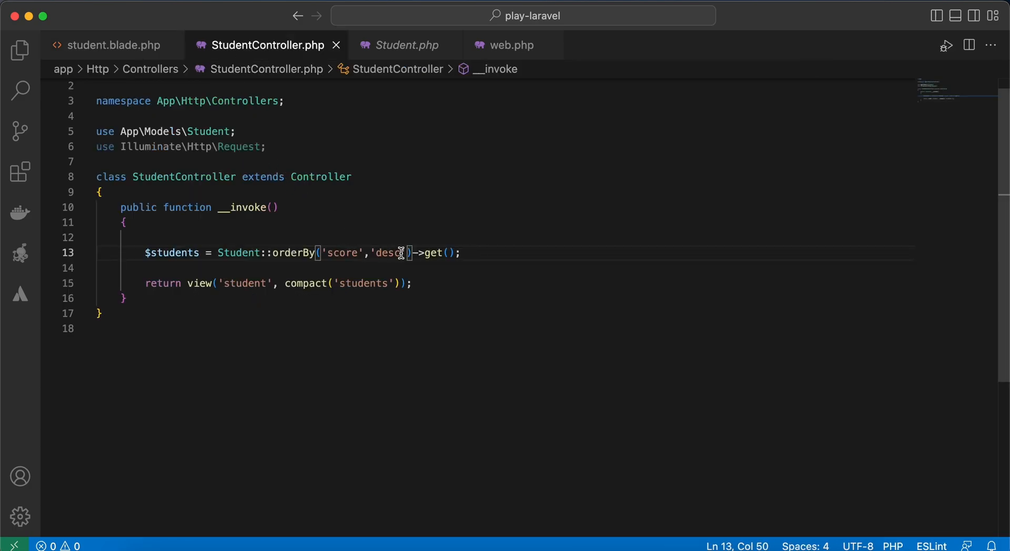
{"action": "type", "text": "selectRaw"}
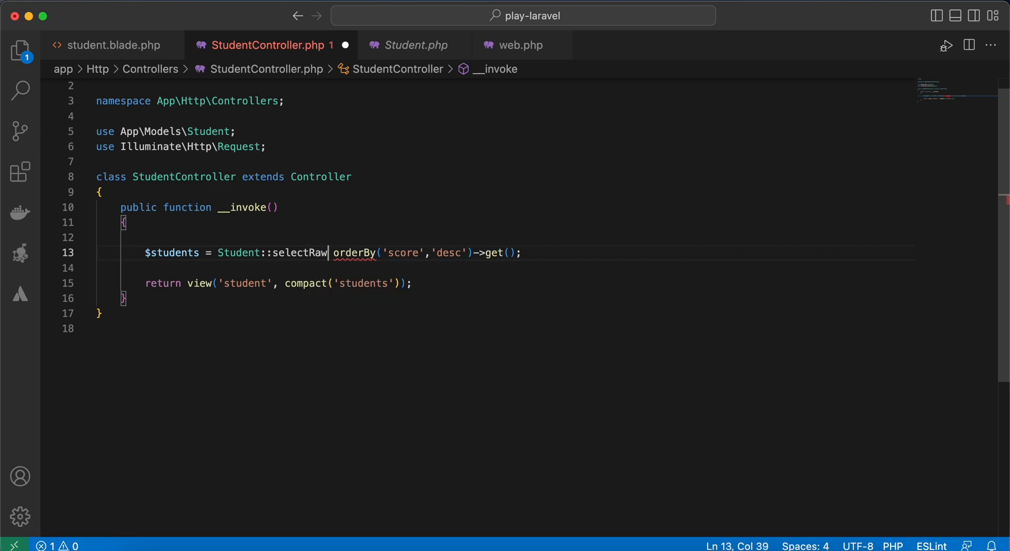
{"action": "type", "text": "()->"}
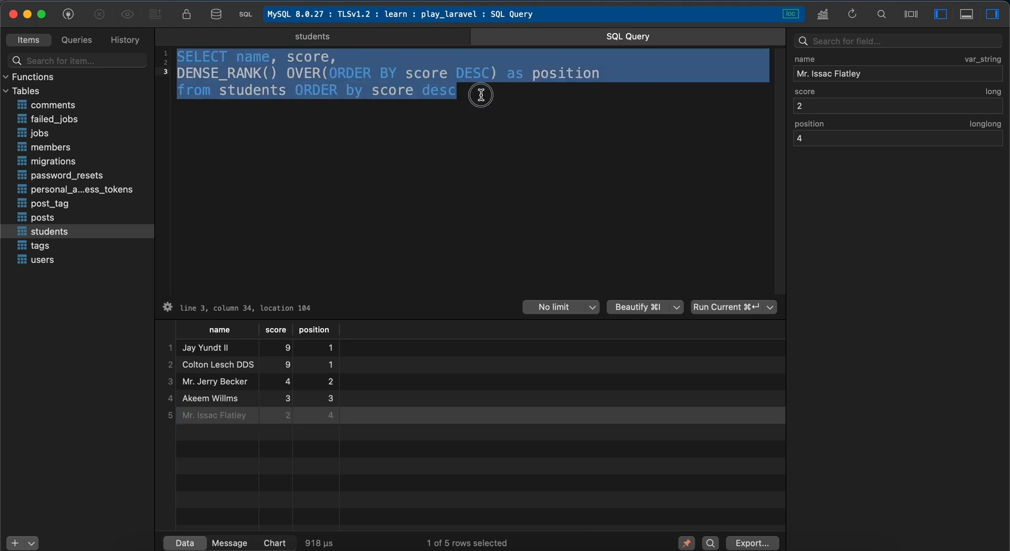
{"action": "key", "text": "cmd+tab"}
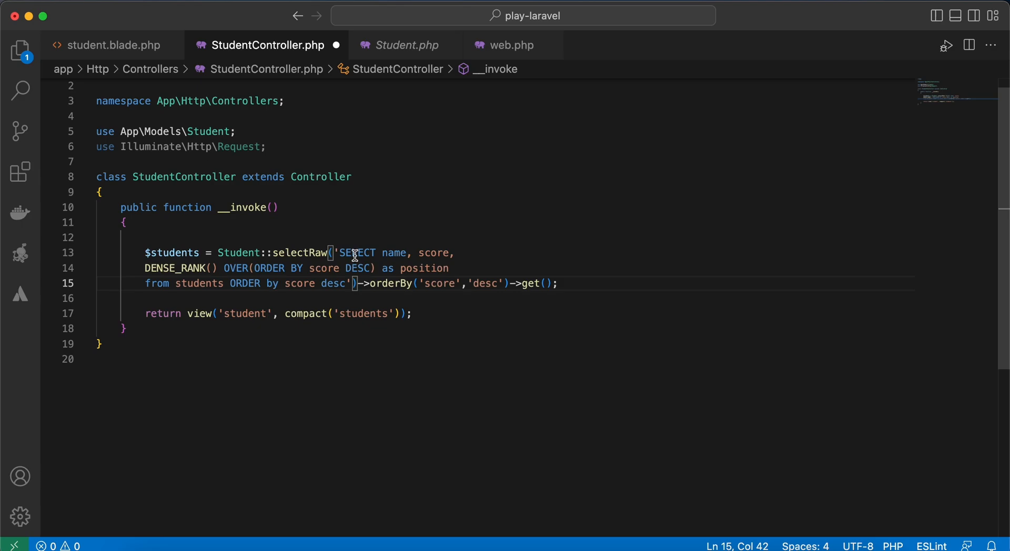
{"action": "mouse_move", "coordinate": [239, 247]}
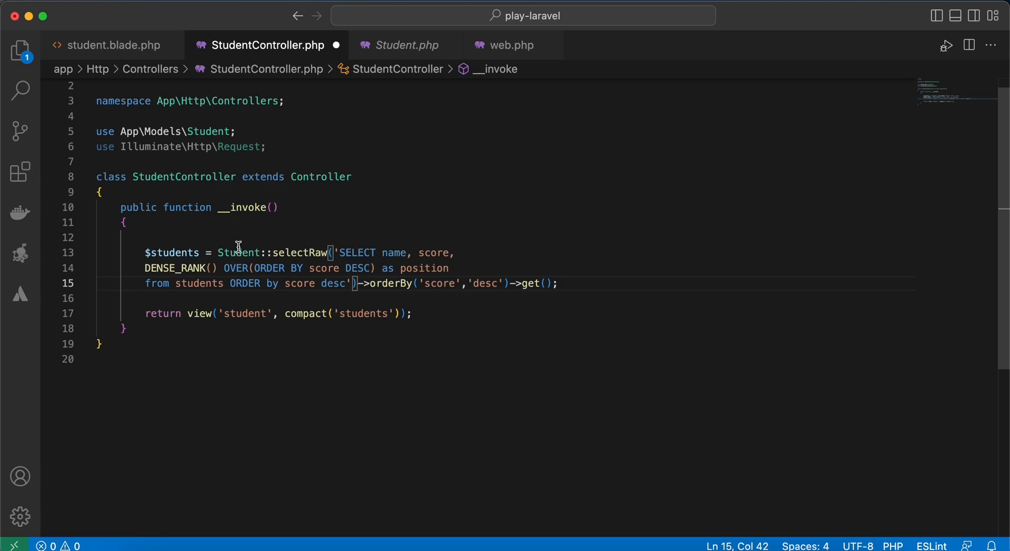
{"action": "mouse_move", "coordinate": [380, 269]}
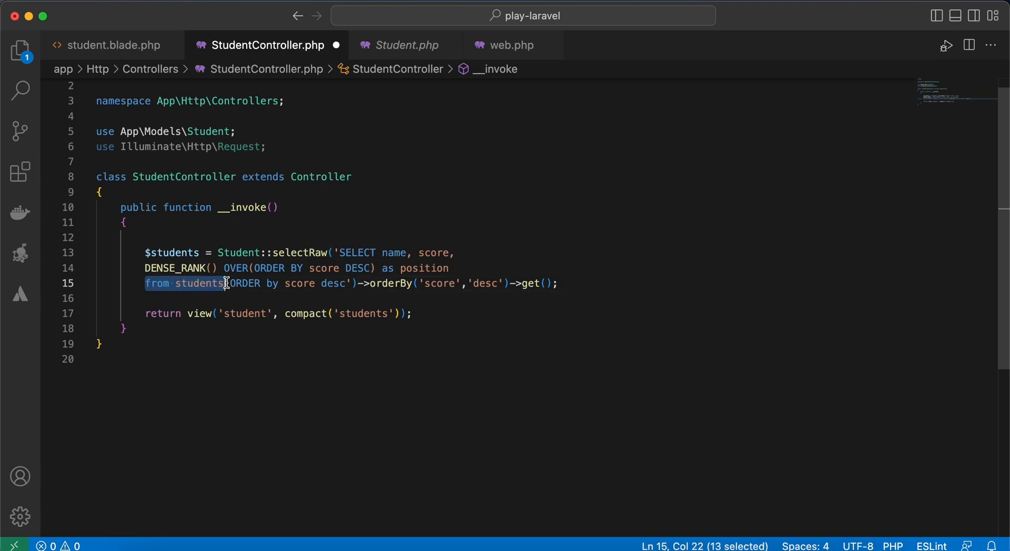
Step: Trim the raw query to name, score, DENSE_RANK() ... as position by removing SELECT, FROM and ORDER BY
{"action": "key", "text": "Backspace"}
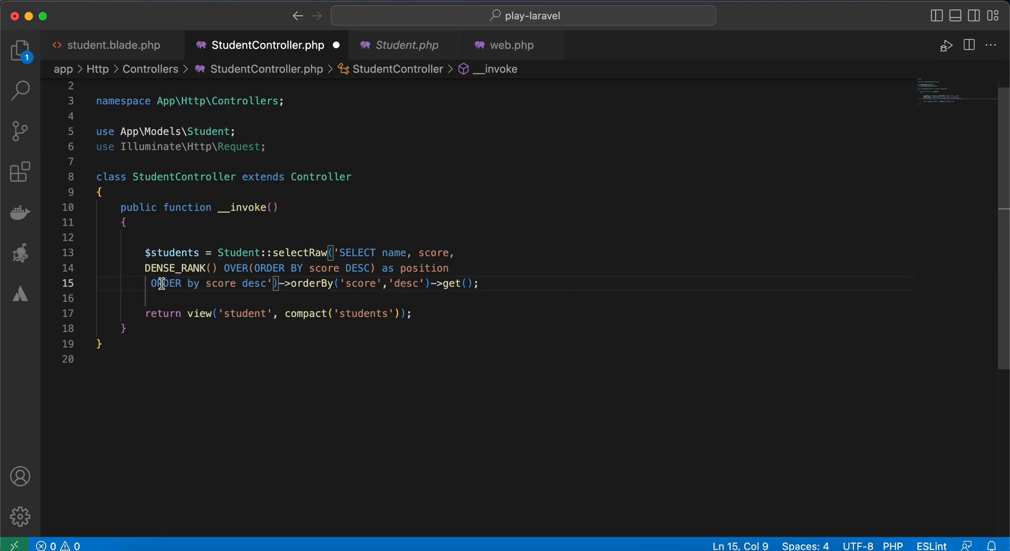
{"action": "left_click_drag", "start_coordinate": [152, 283], "coordinate": [232, 283]}
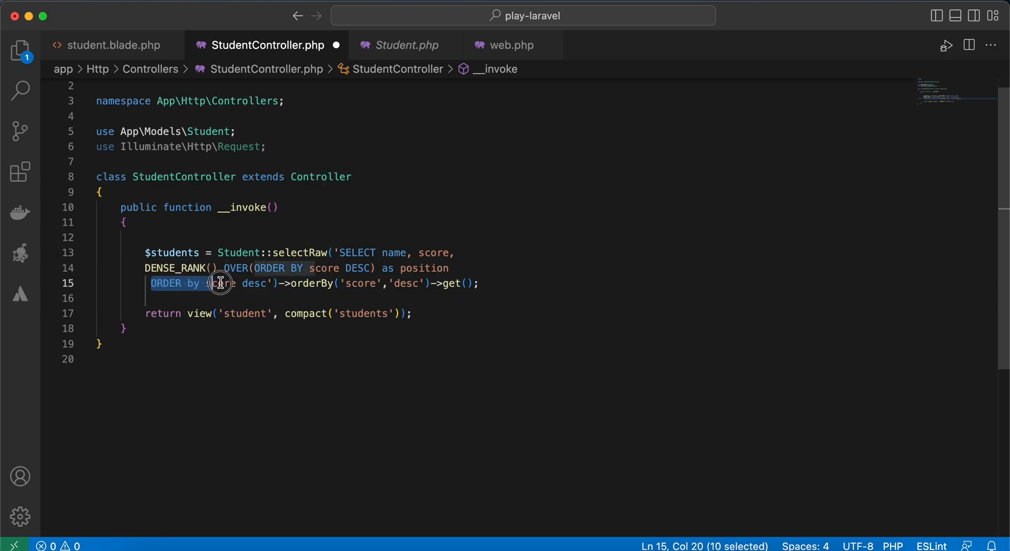
{"action": "left_click_drag", "start_coordinate": [222, 283], "coordinate": [264, 283]}
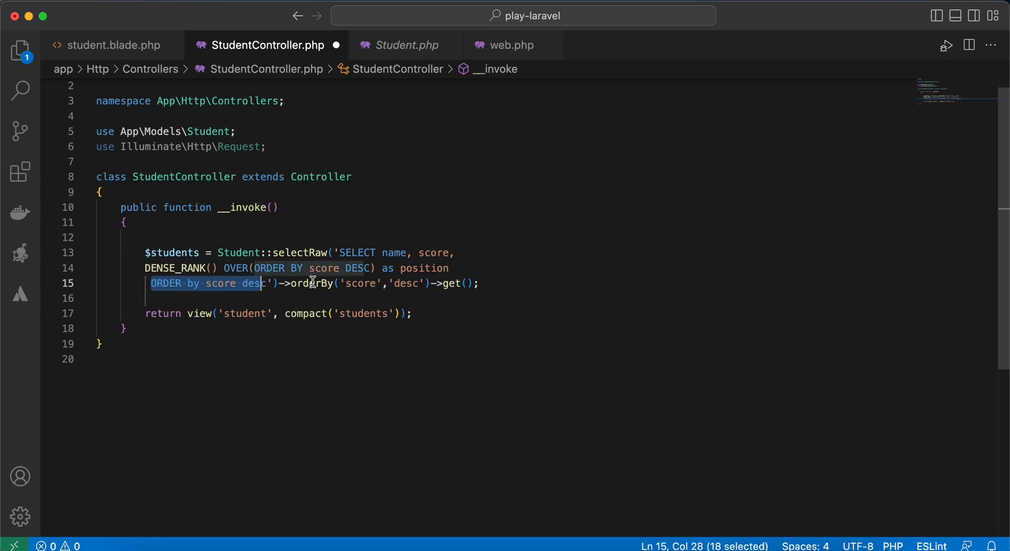
{"action": "key", "text": "Backspace"}
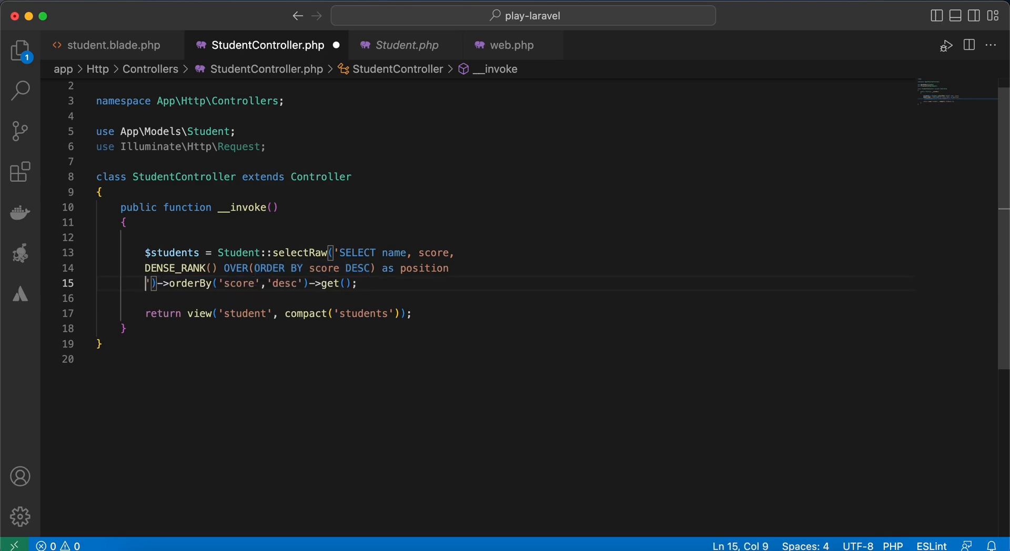
{"action": "key", "text": "Backspace"}
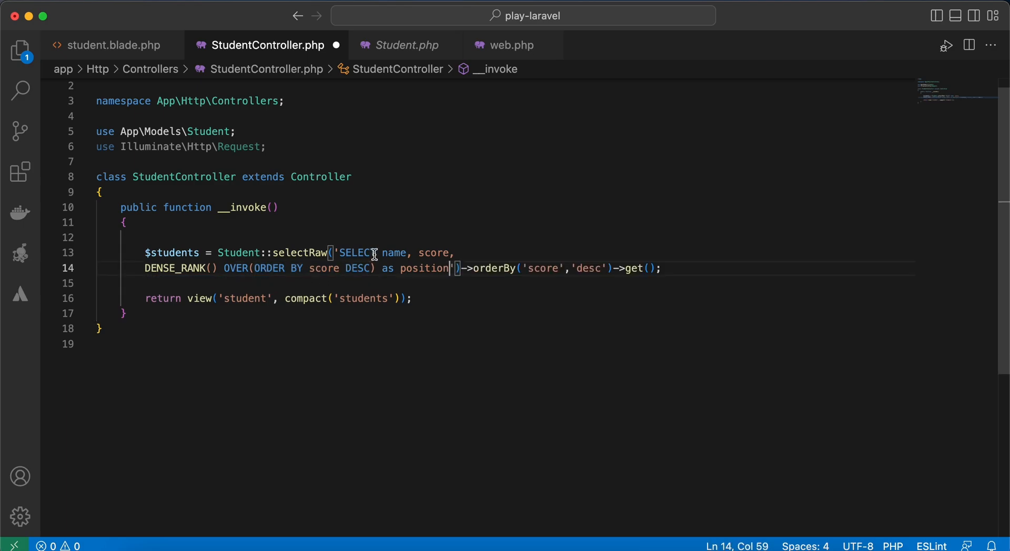
{"action": "double_click", "coordinate": [355, 252]}
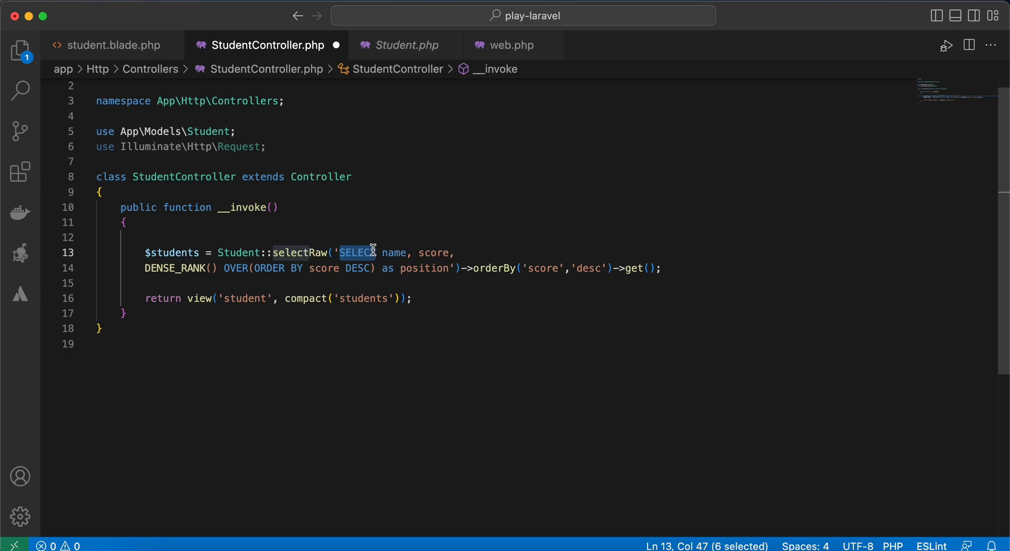
{"action": "key", "text": "Backspace"}
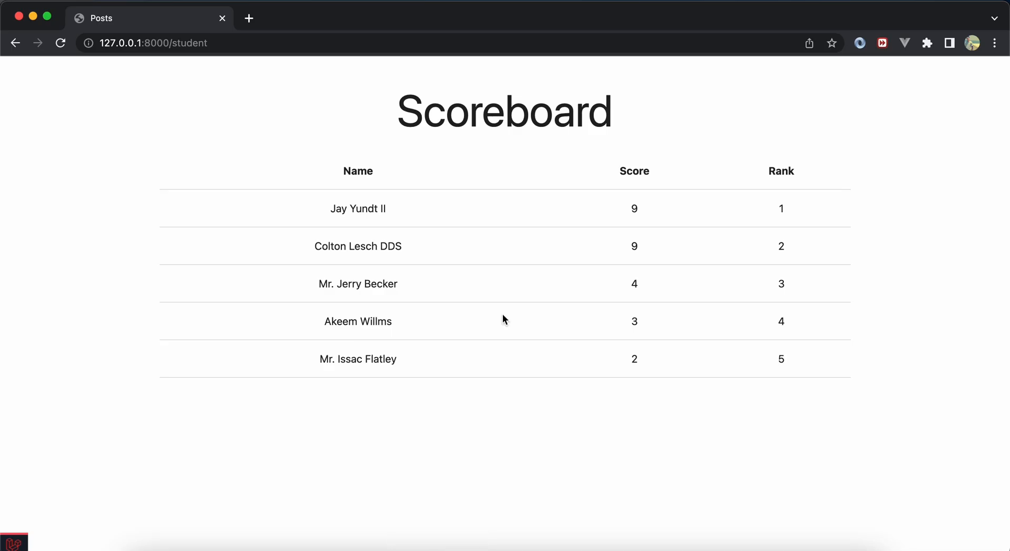
{"action": "mouse_move", "coordinate": [598, 308]}
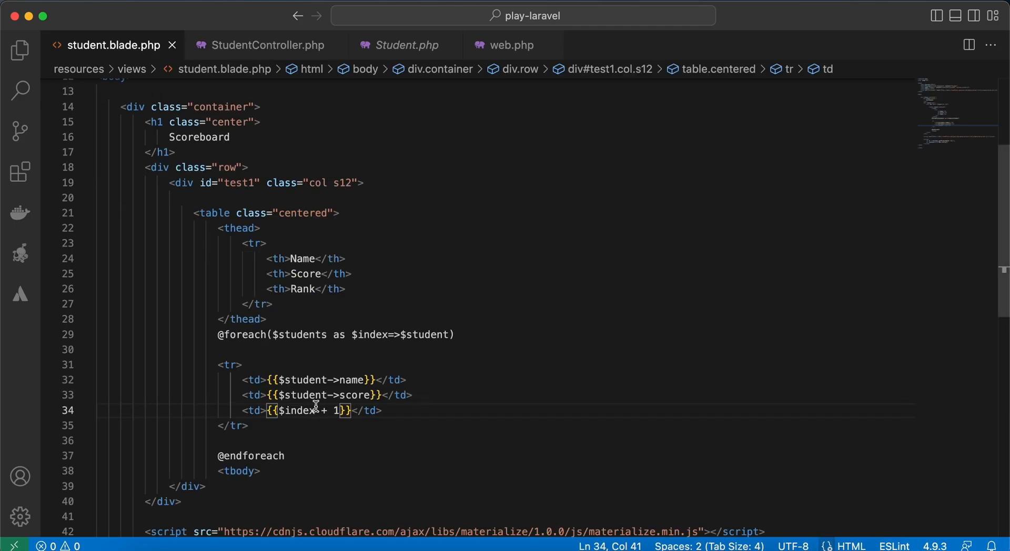
Step: Replace $index + 1 with $student->position in the scoreboard view's Rank cell
{"action": "left_click", "coordinate": [269, 46]}
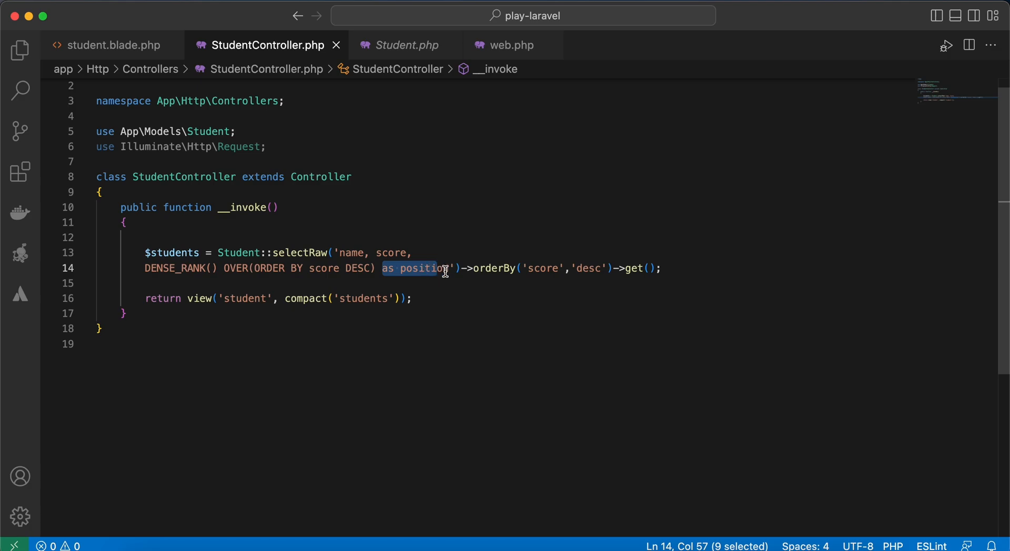
{"action": "left_click", "coordinate": [114, 46]}
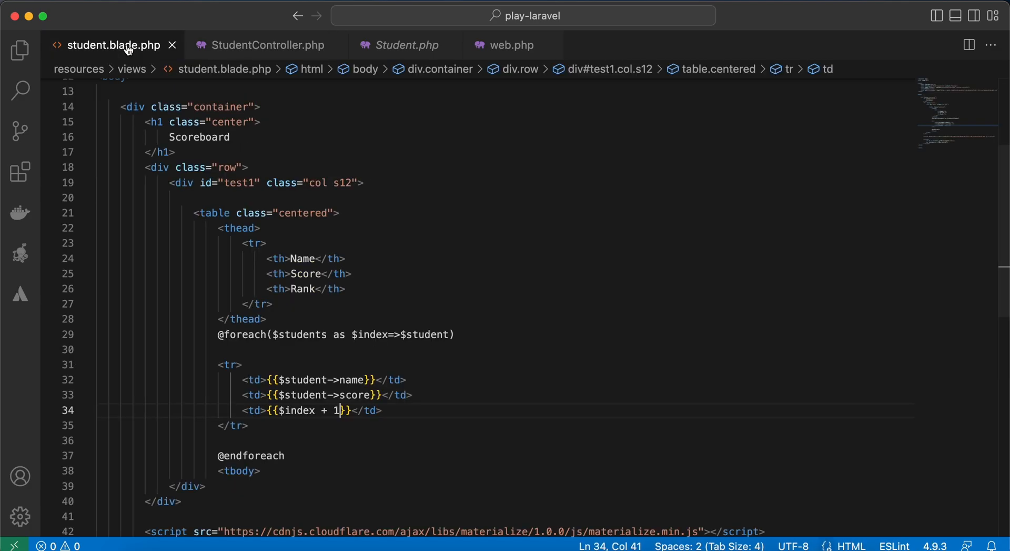
{"action": "key", "text": "Backspace"}
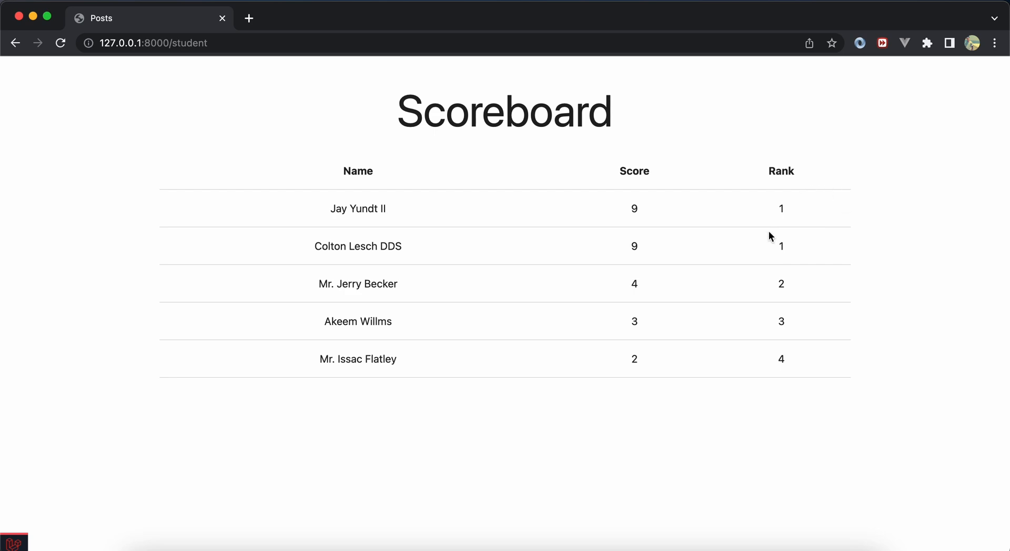
{"action": "mouse_move", "coordinate": [793, 221]}
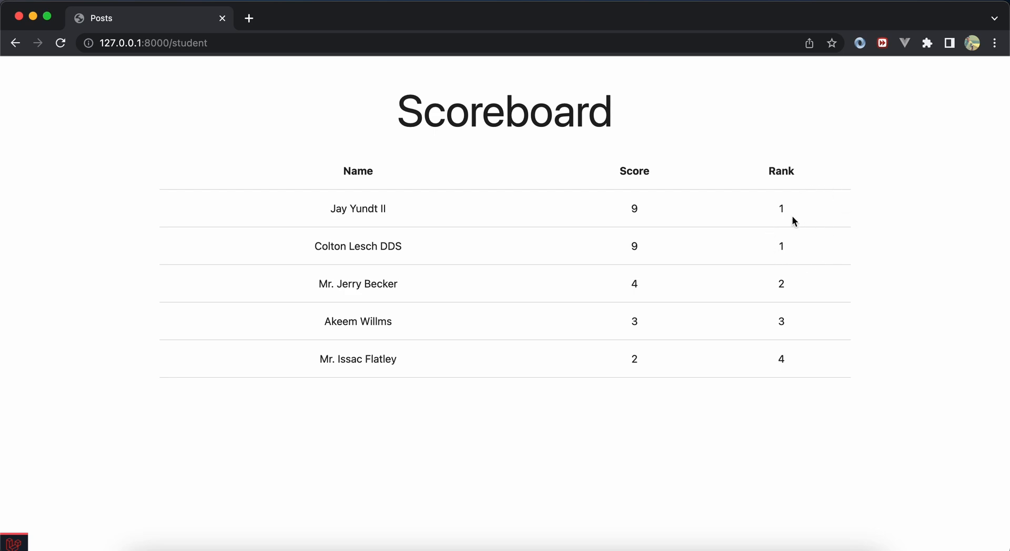